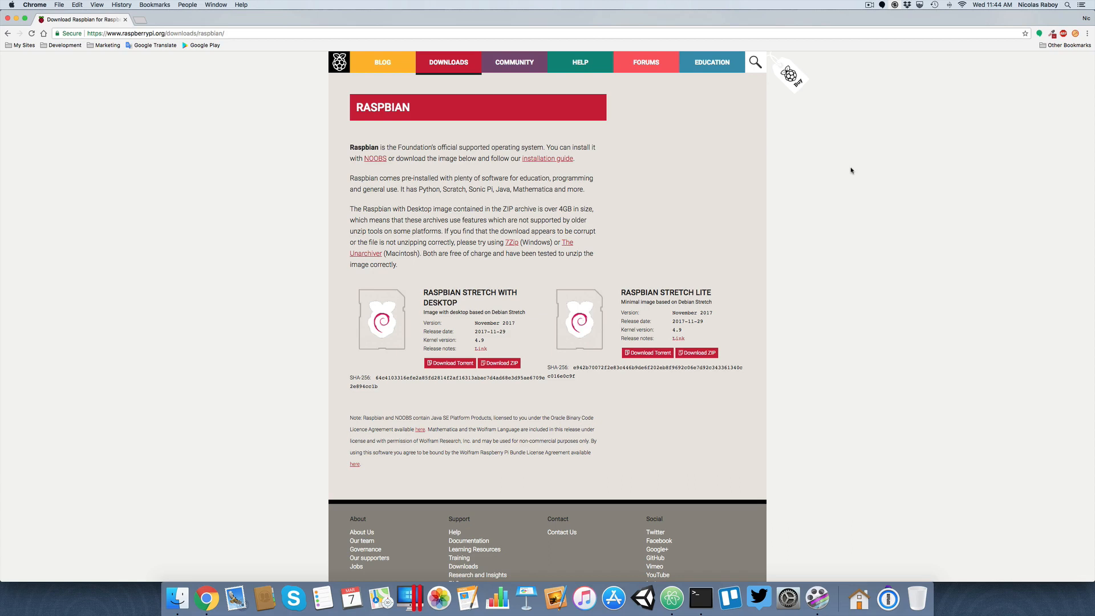
mouse_move(661, 304)
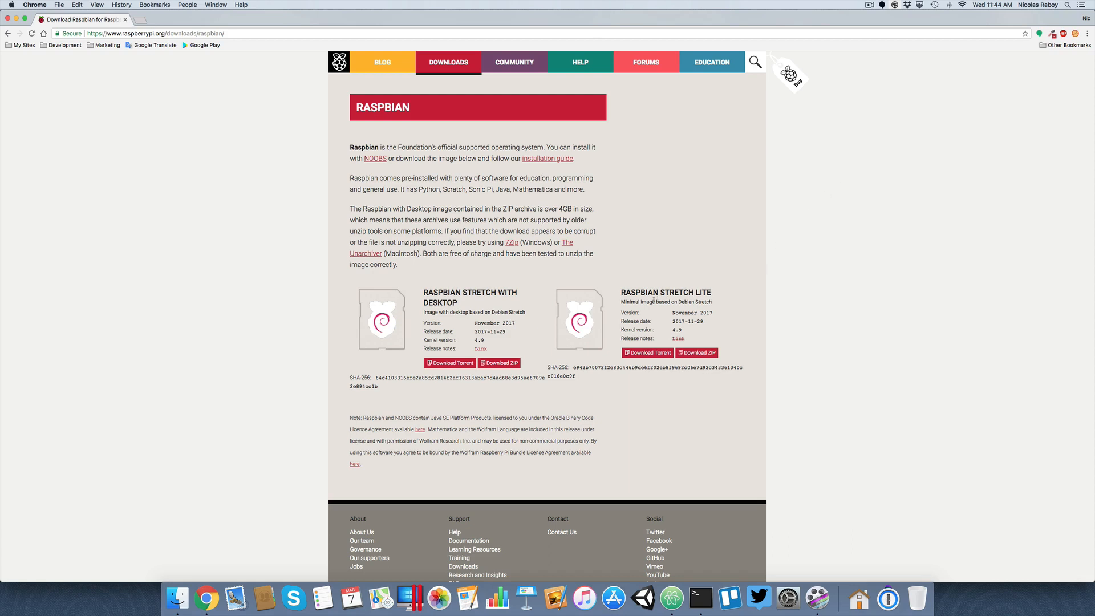
mouse_move(670, 276)
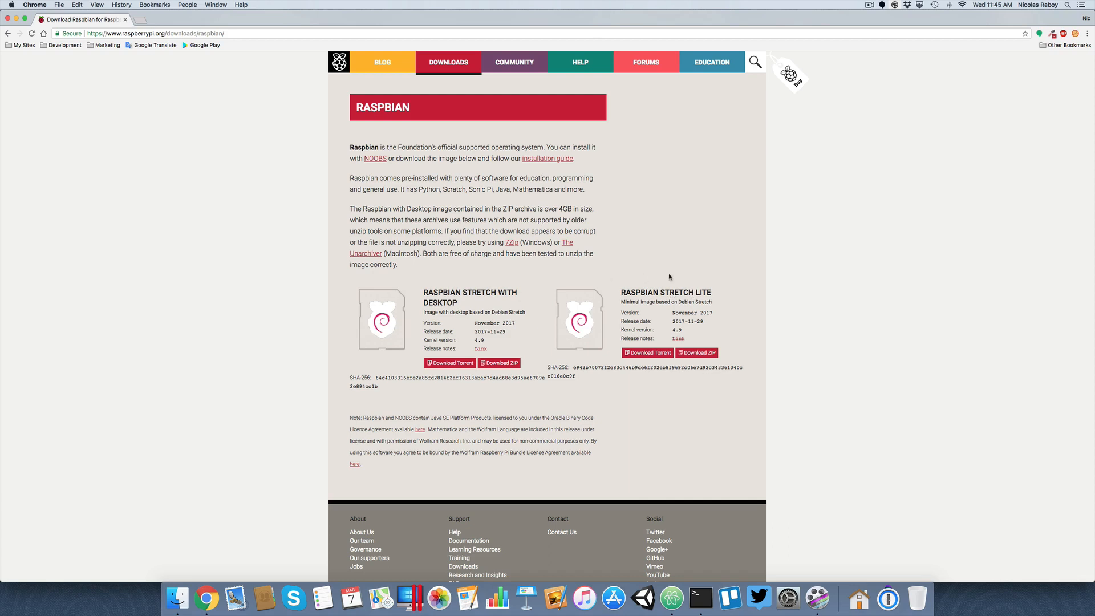
mouse_move(696, 281)
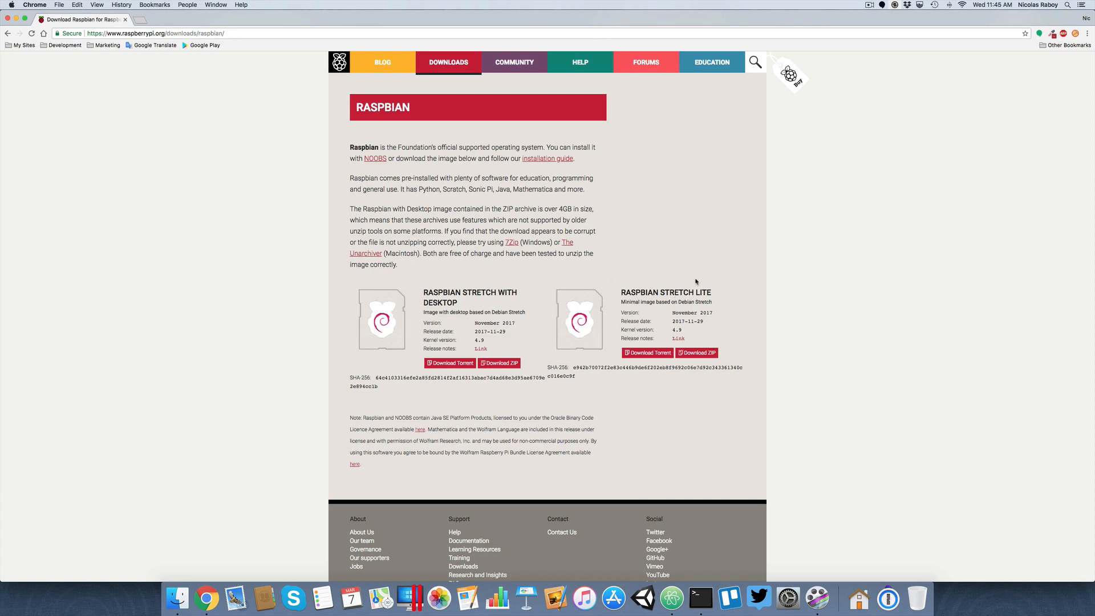
mouse_move(698, 354)
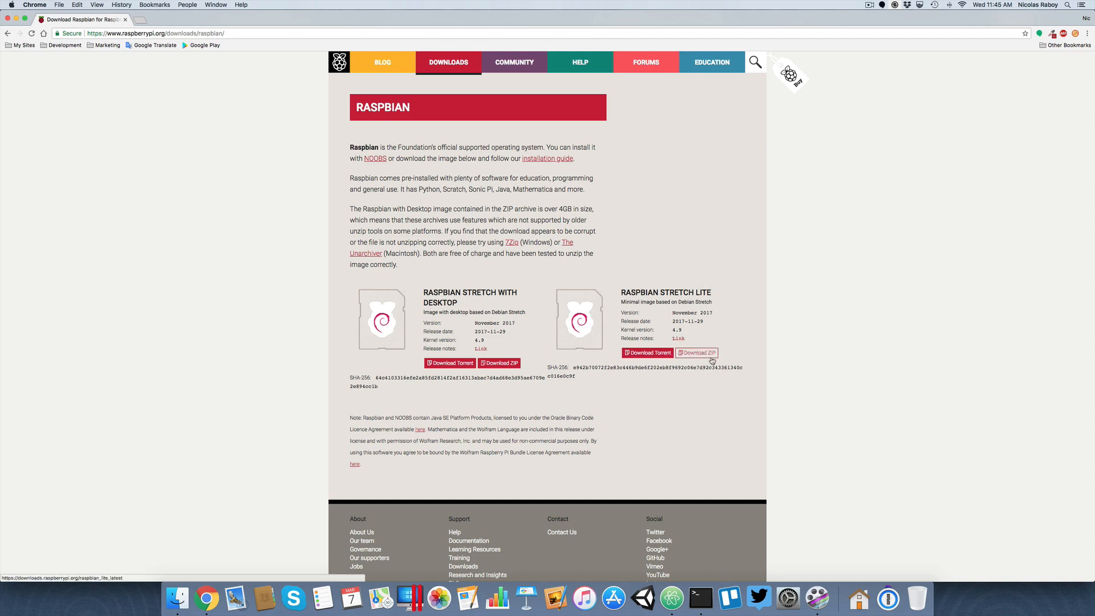
mouse_move(646, 384)
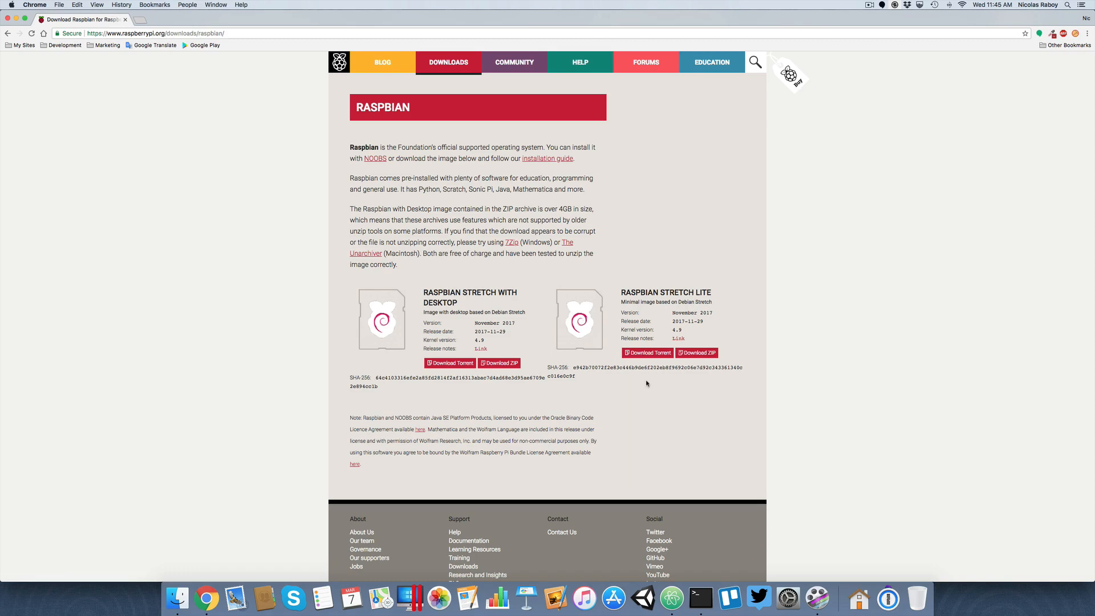
mouse_move(691, 383)
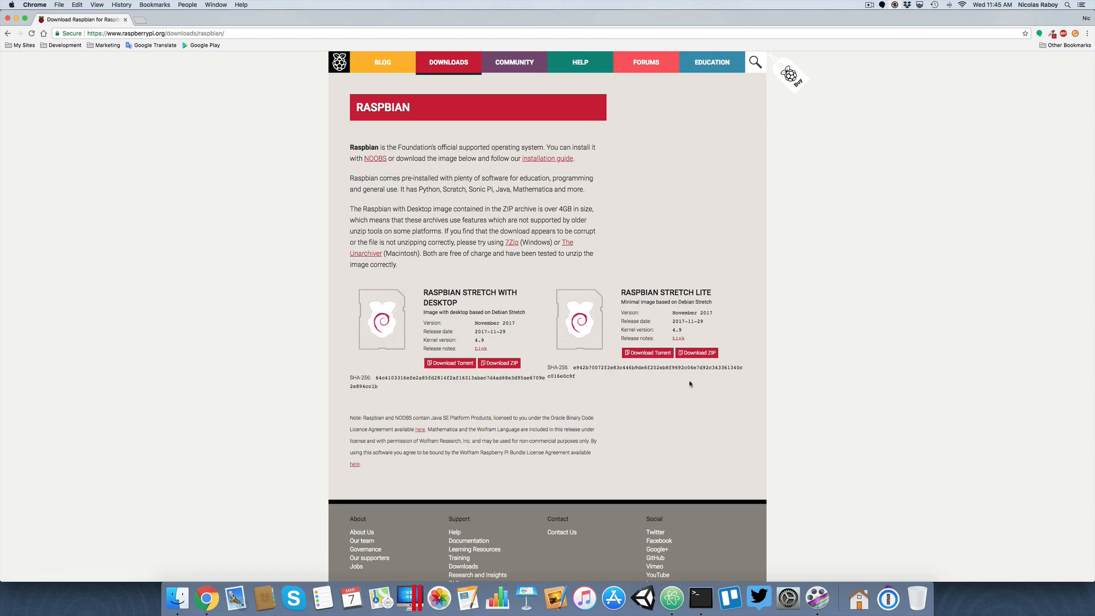
Step: Run diskutil list and spot the 63.4 GB external SD card as disk4
left_click(701, 594)
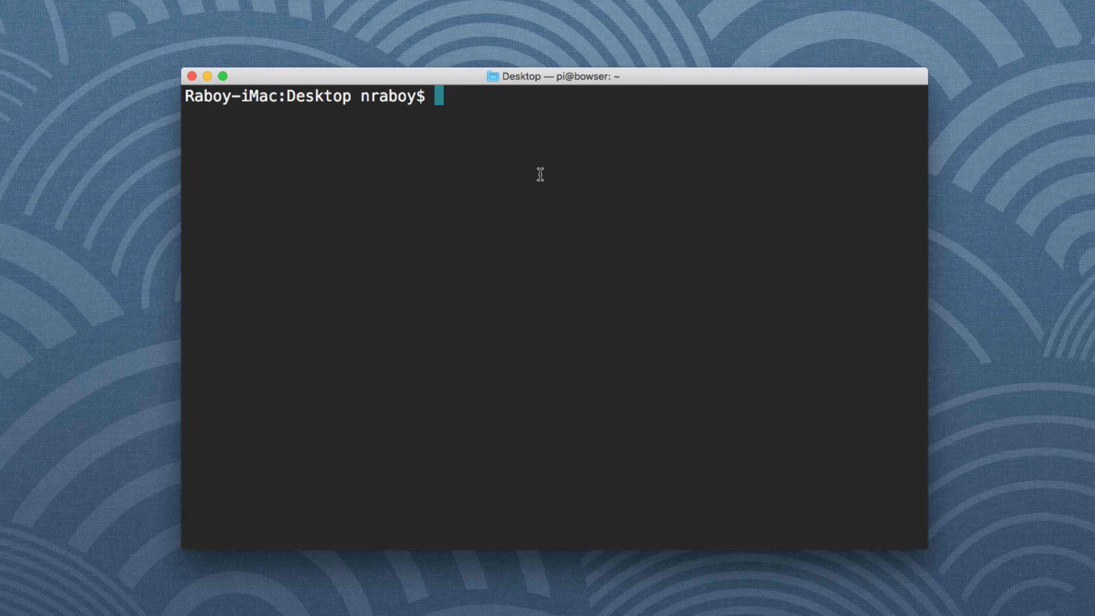
type("dis")
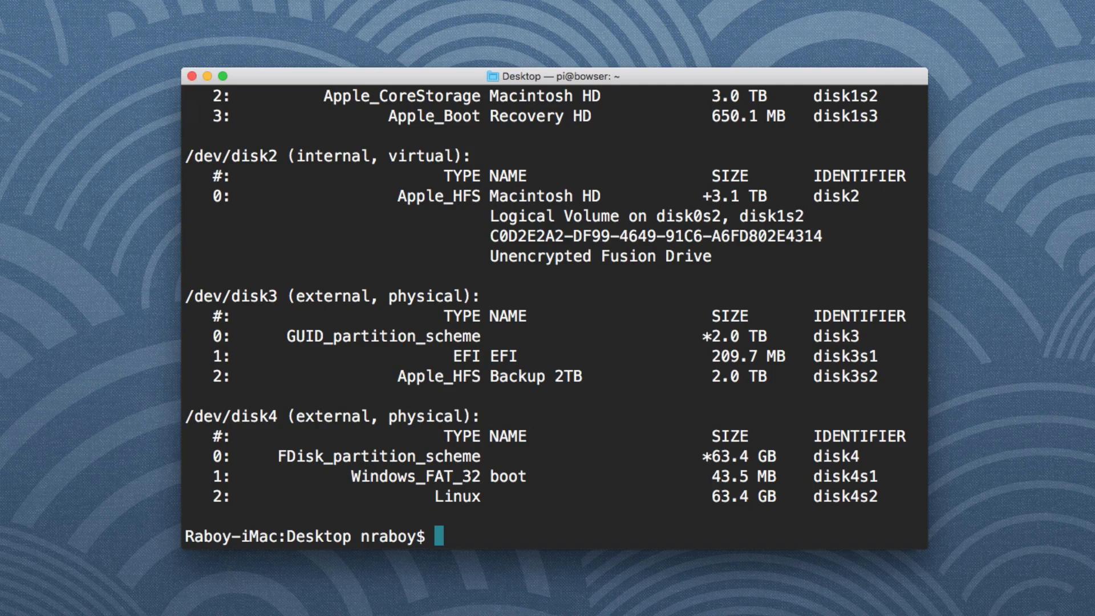
mouse_move(562, 356)
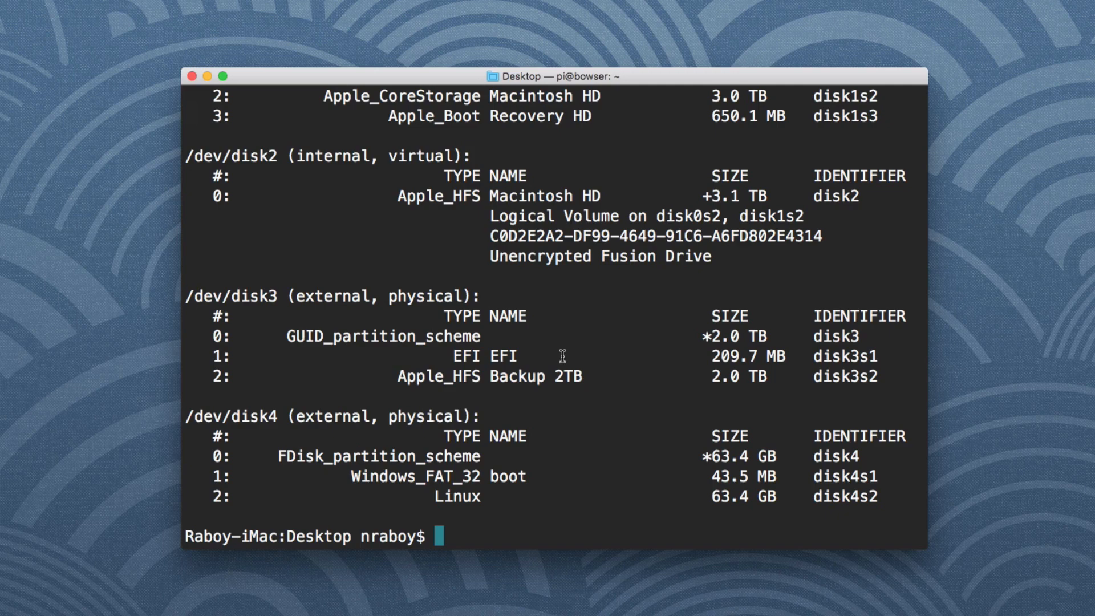
double_click(737, 496)
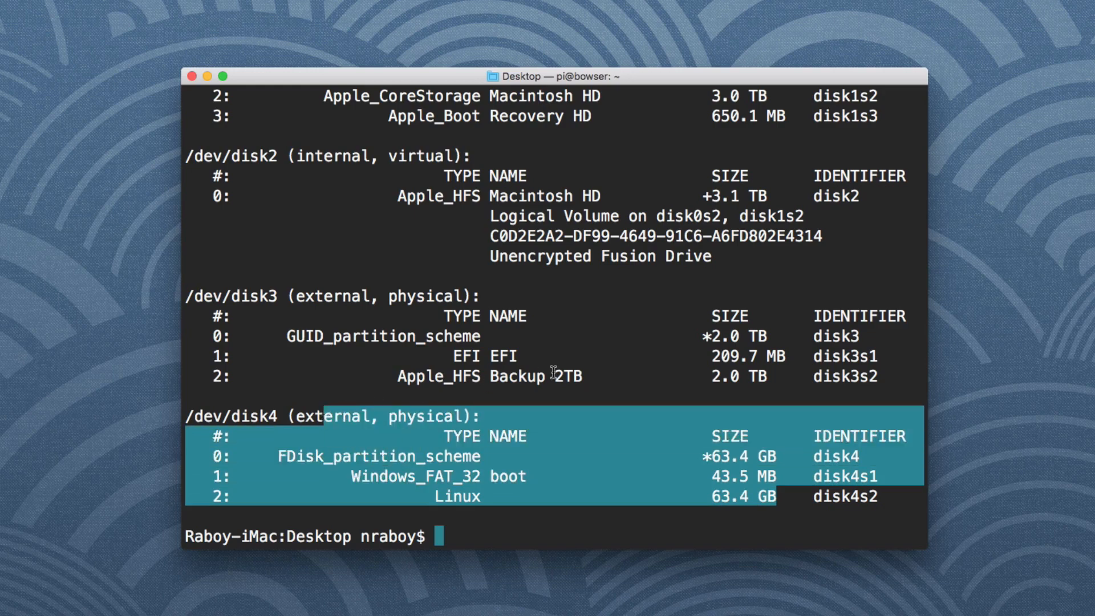
mouse_move(664, 362)
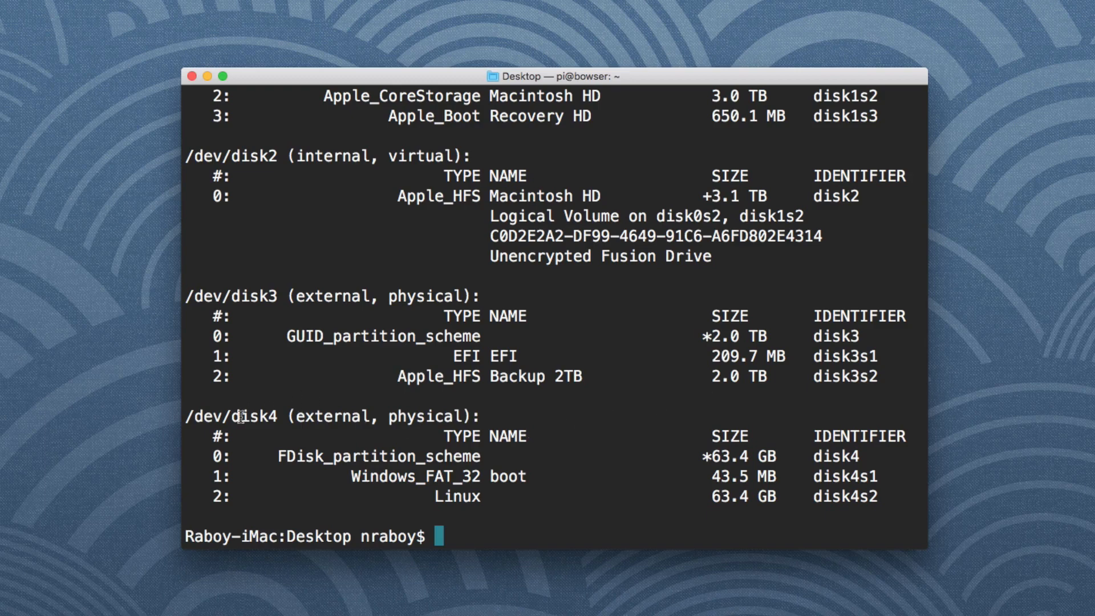
mouse_move(611, 408)
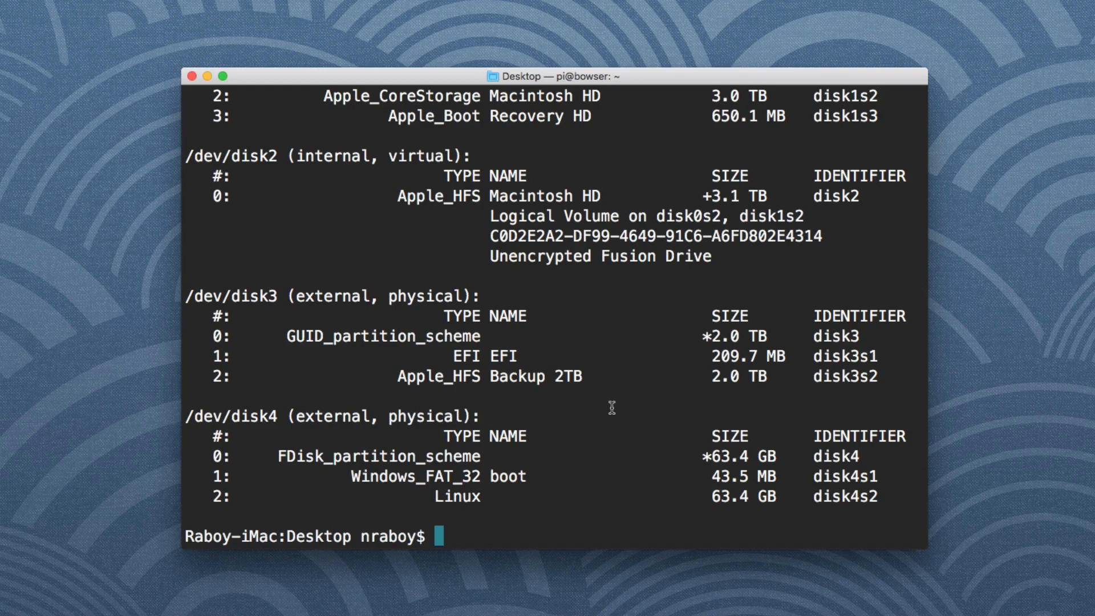
mouse_move(461, 436)
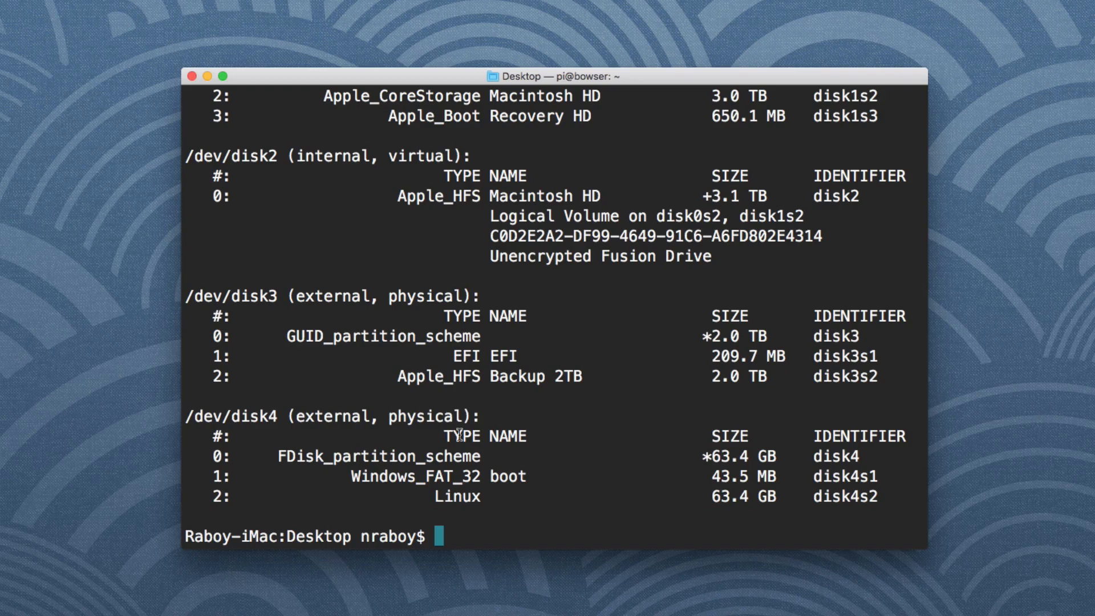
mouse_move(690, 436)
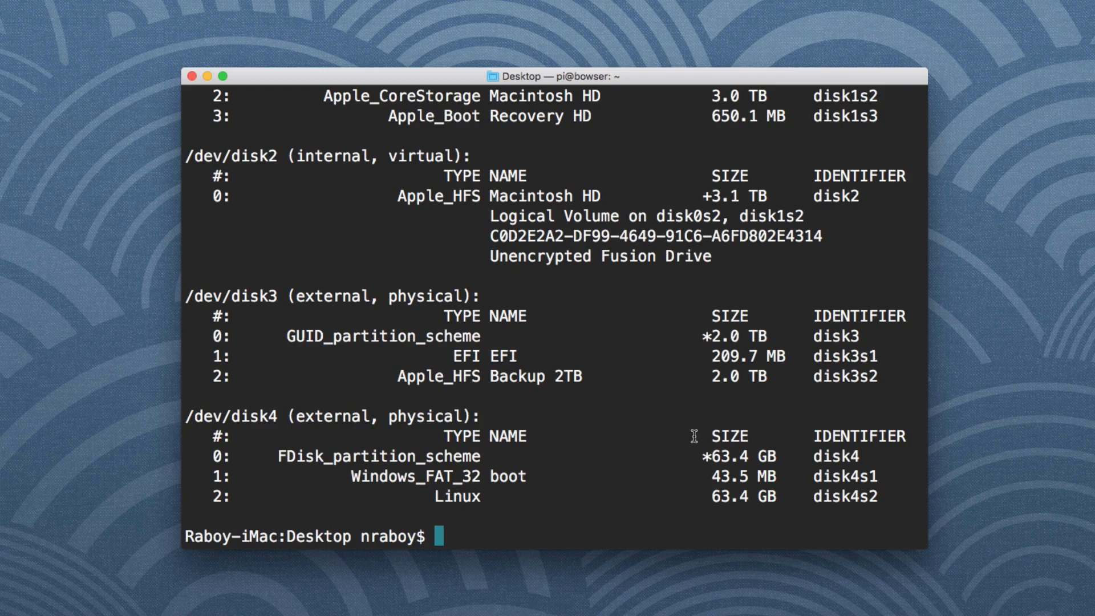
Step: Run diskutil unmount /dev/disk4s1 to unmount the SD card's boot volume
type("diskutil")
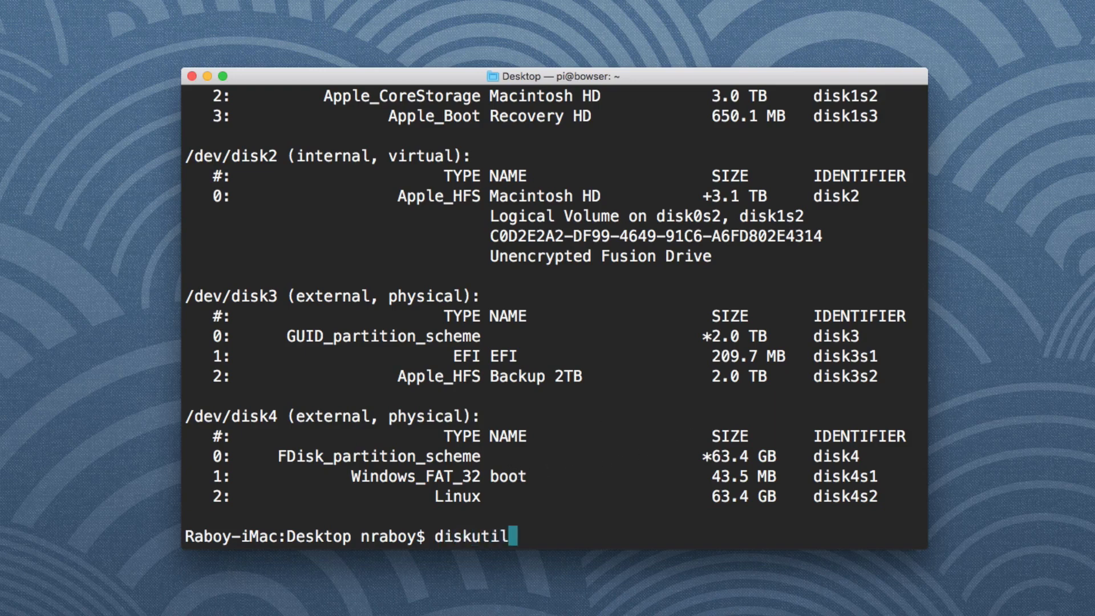
type("unmount")
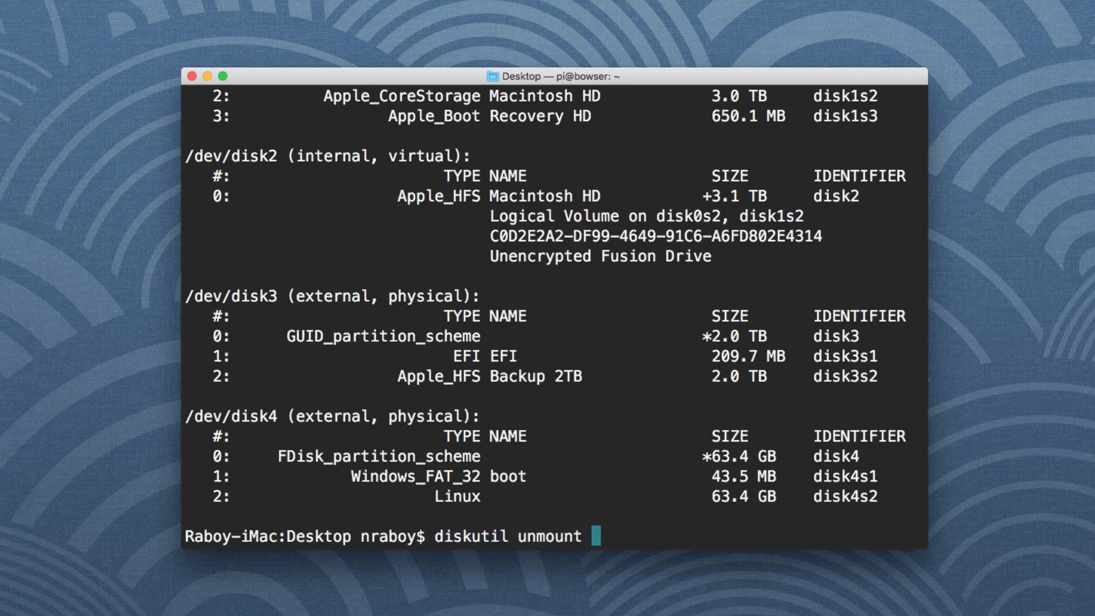
type("/dev/dis")
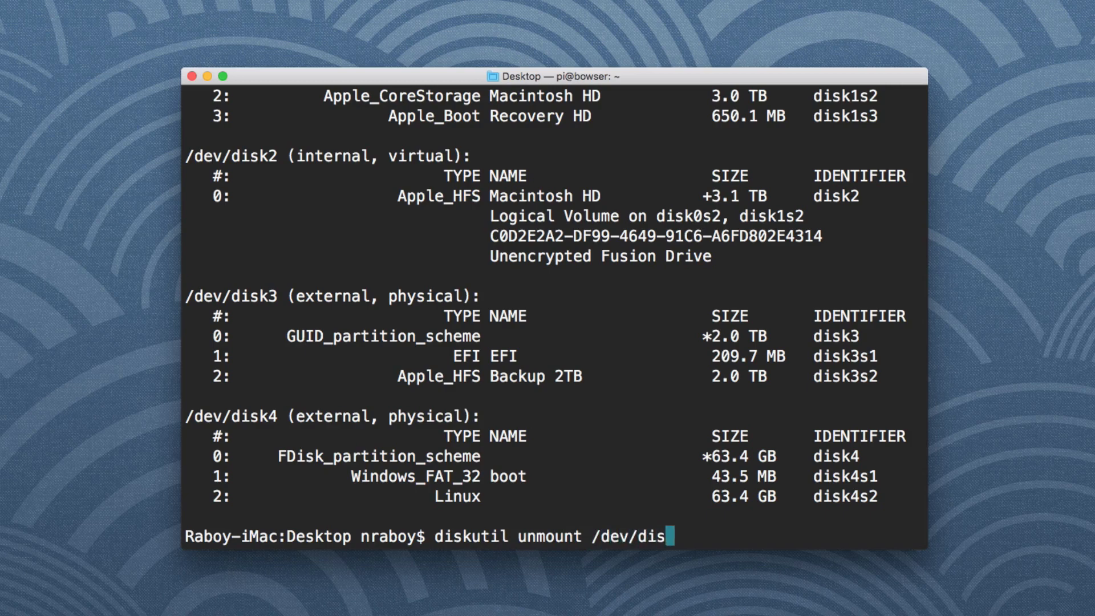
type("k4s1")
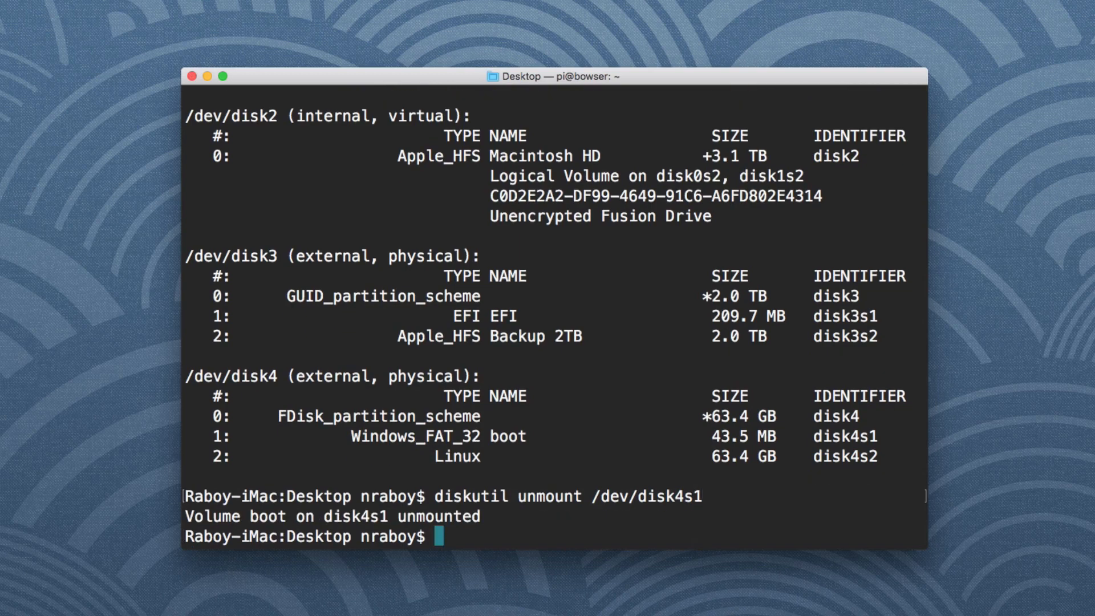
Step: Run sudo dd bs=1m from 2017-11-29-raspbian-stretch-lite.img to /dev/rdisk4 and let it finish
type("sudo")
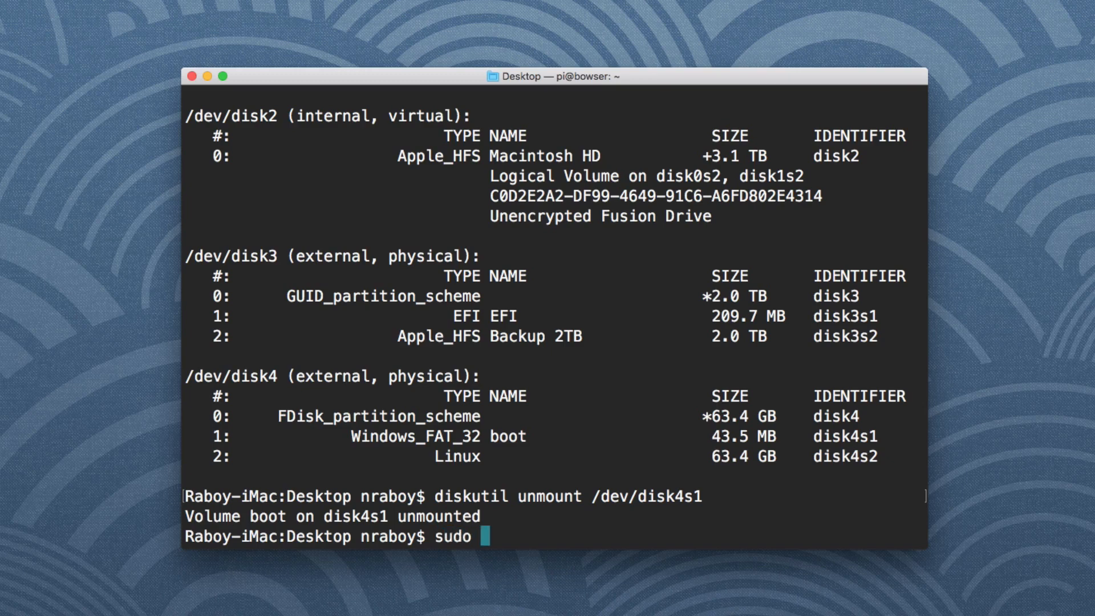
type("dd b")
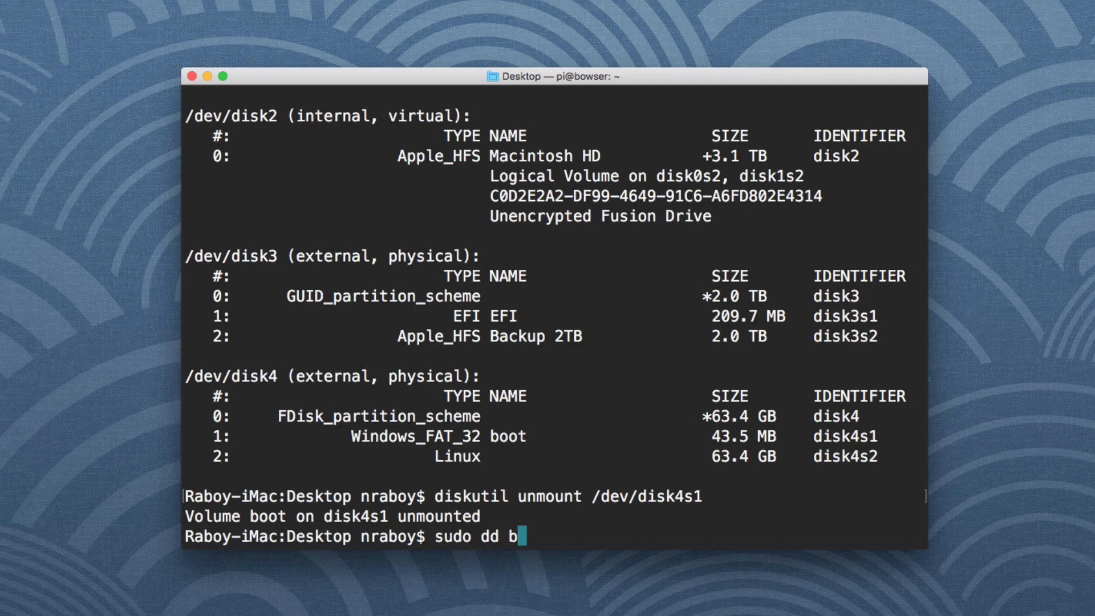
type("s=1m")
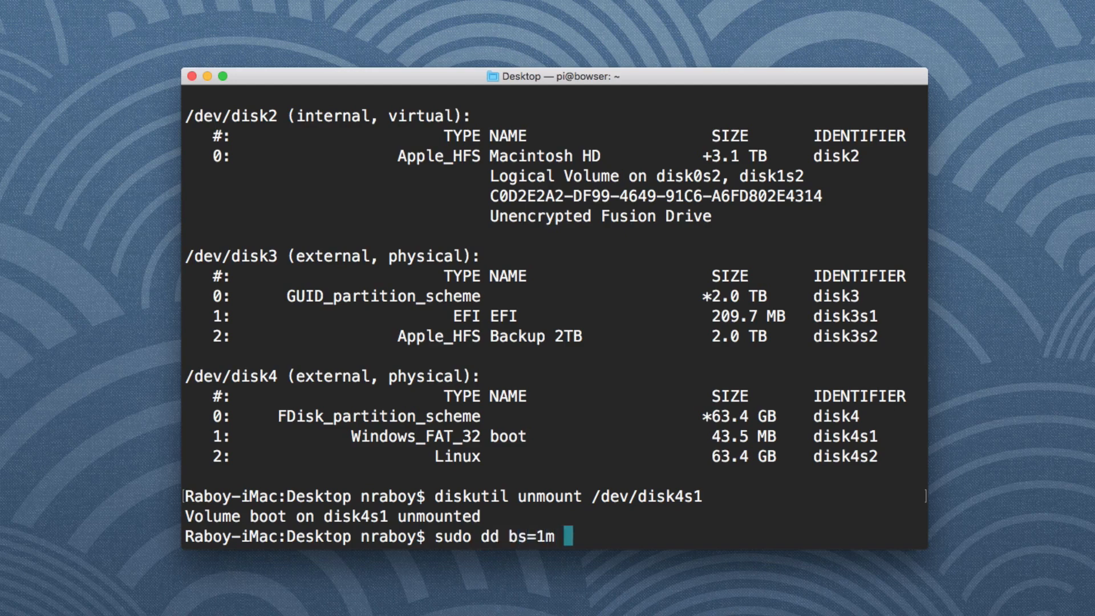
type("if=")
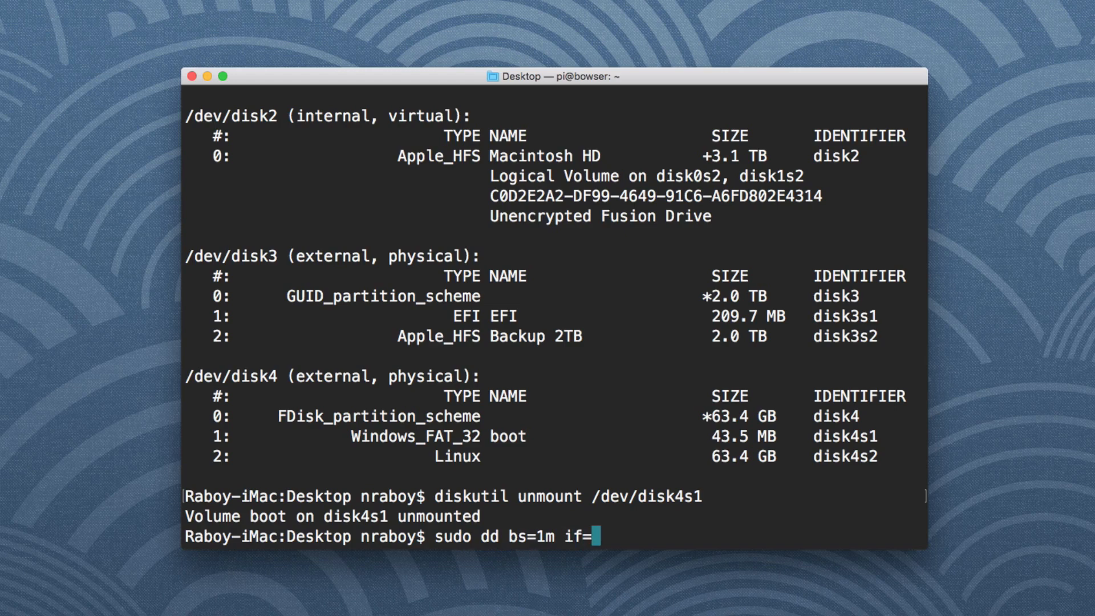
type("/Users")
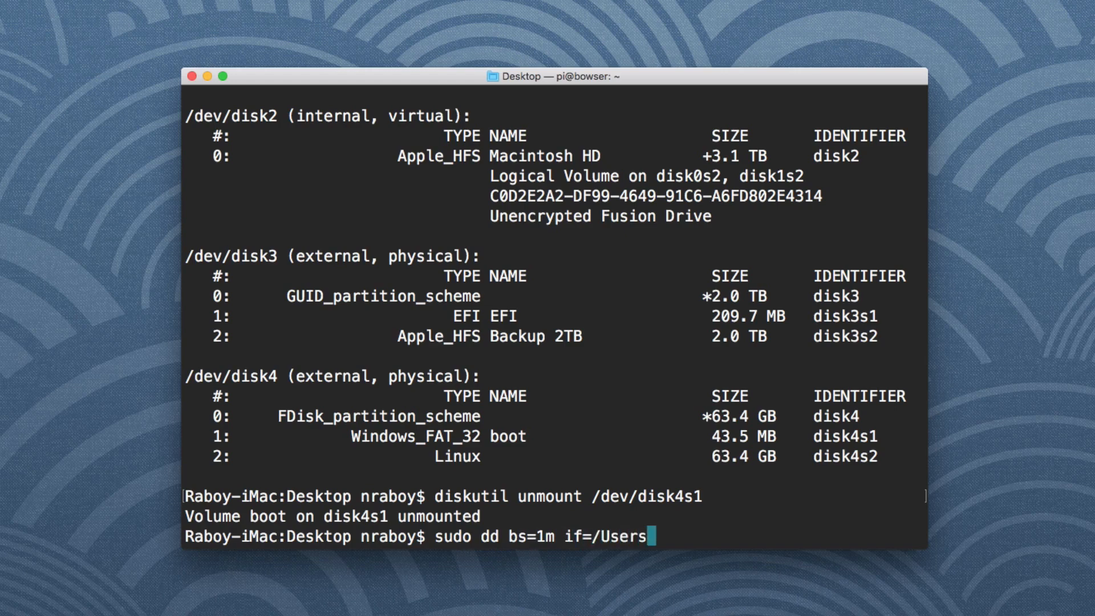
type("/nraboy/Des")
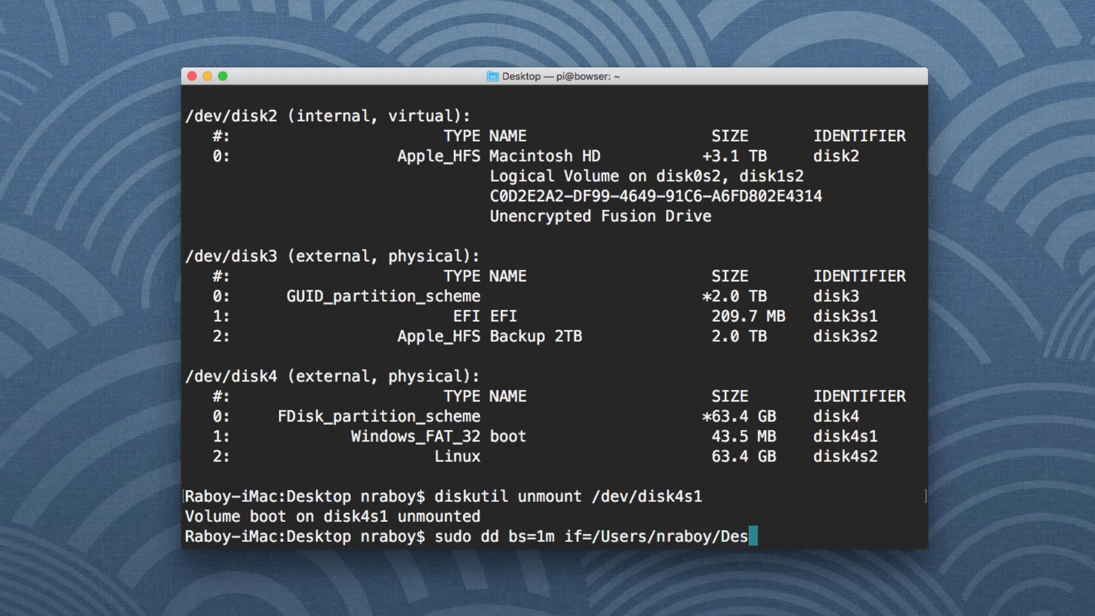
type("ktop/201")
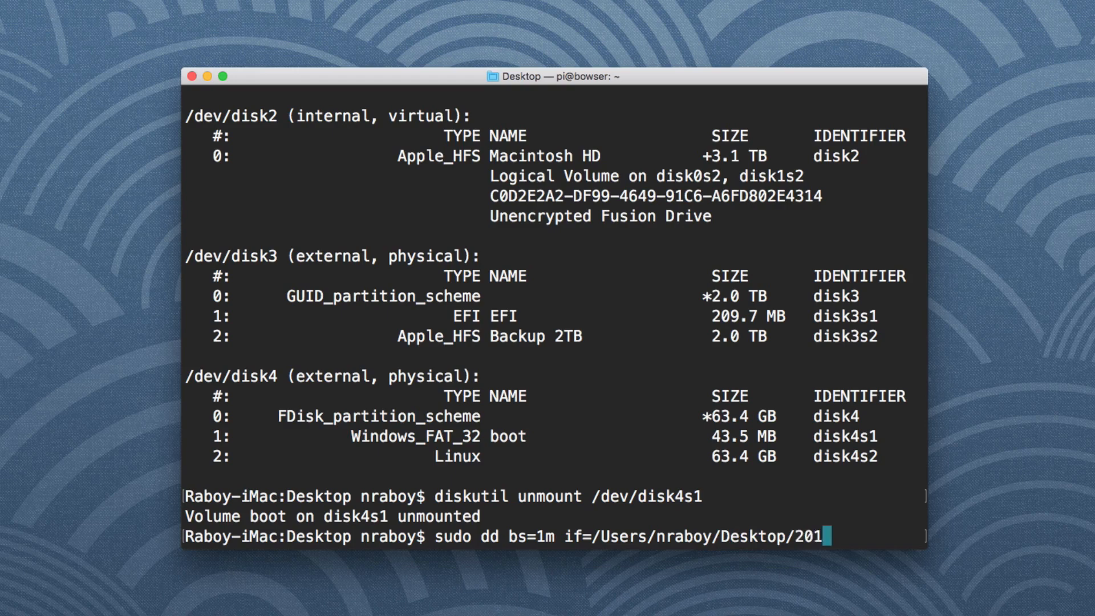
type("7-11-29-raspbian-stretch-lite.img of")
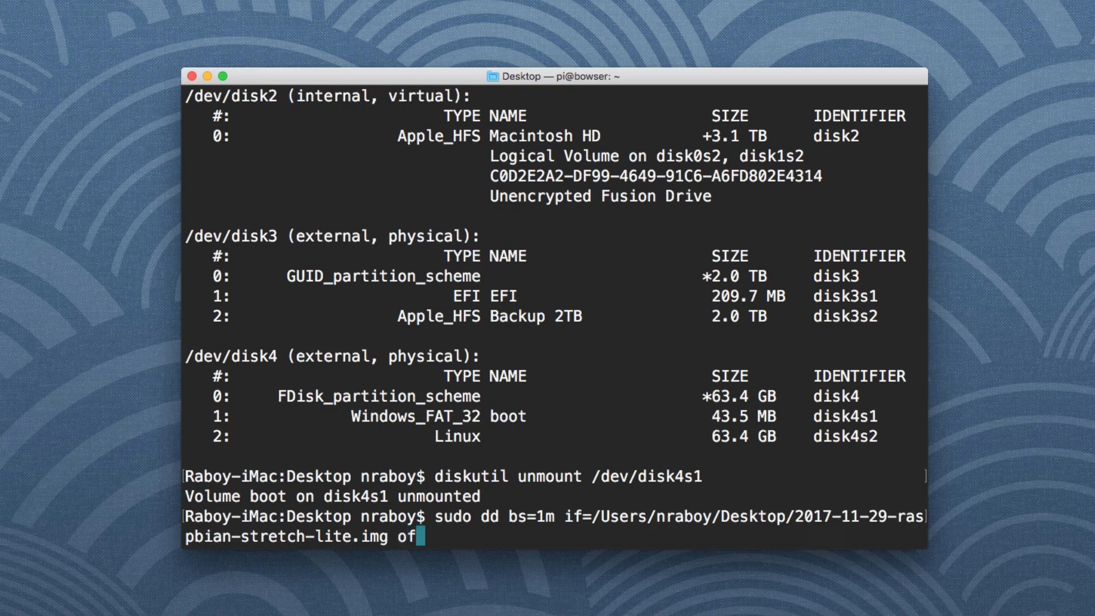
type("/dev/")
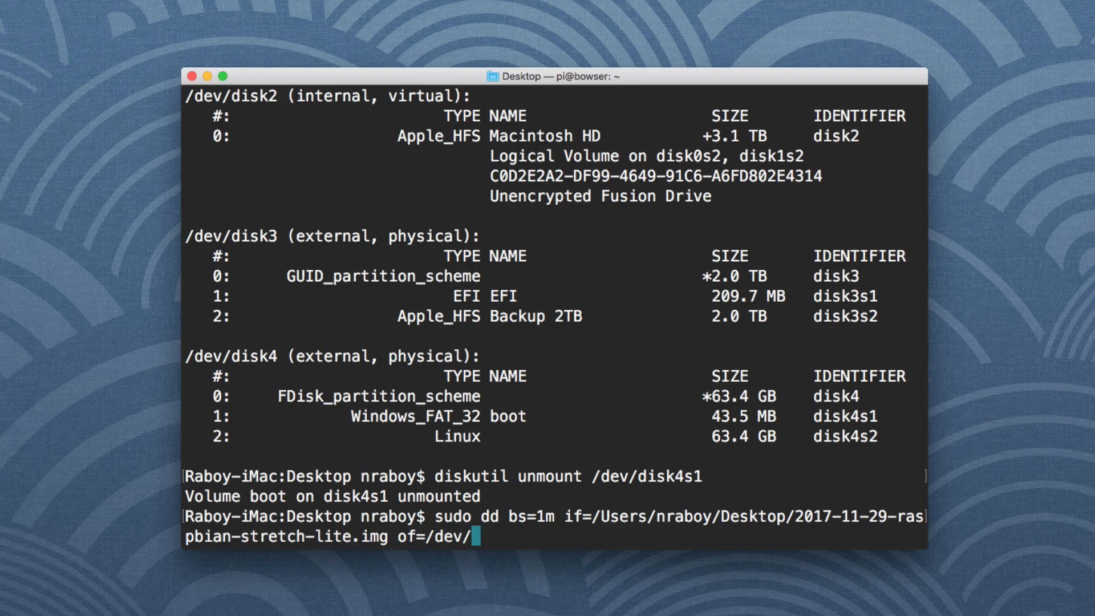
type("rdisk")
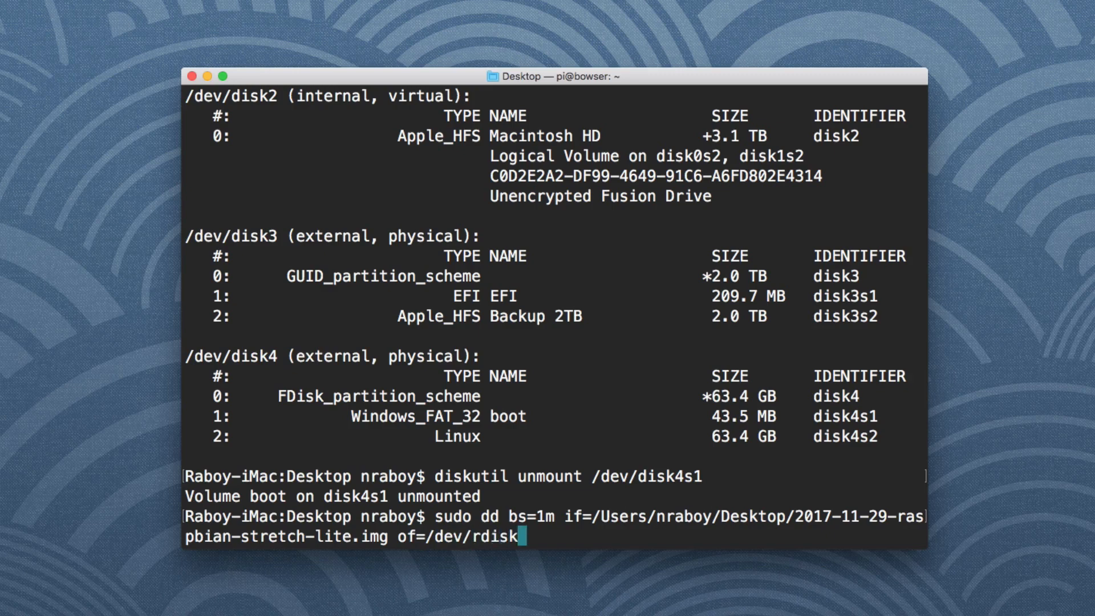
type("4")
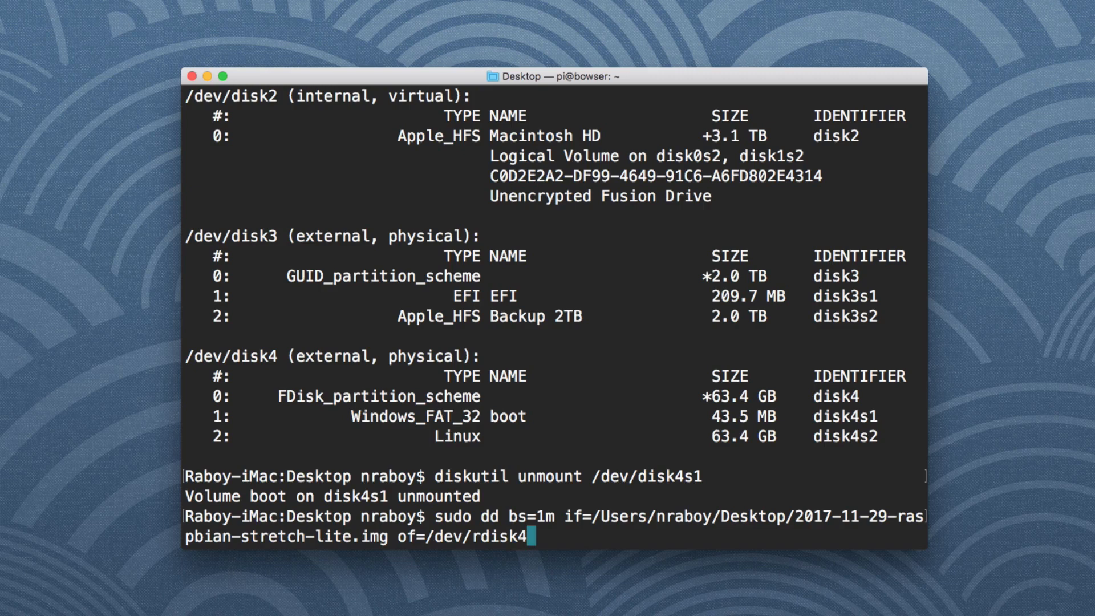
key("Return")
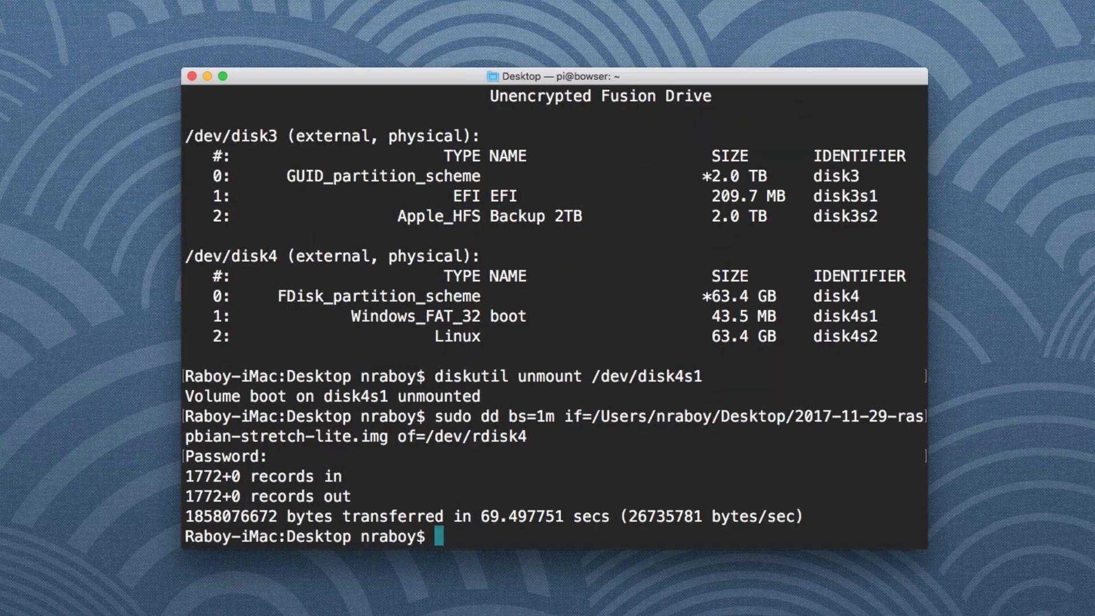
mouse_move(630, 210)
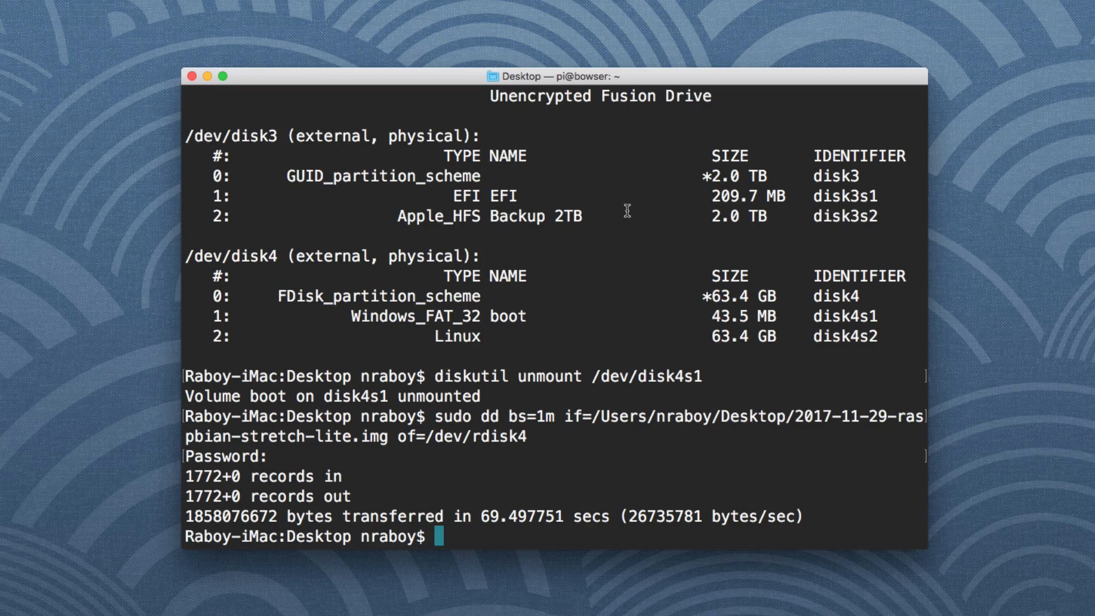
Step: Change into /Volumes/boot/ and create an empty ssh file with touch
type("c")
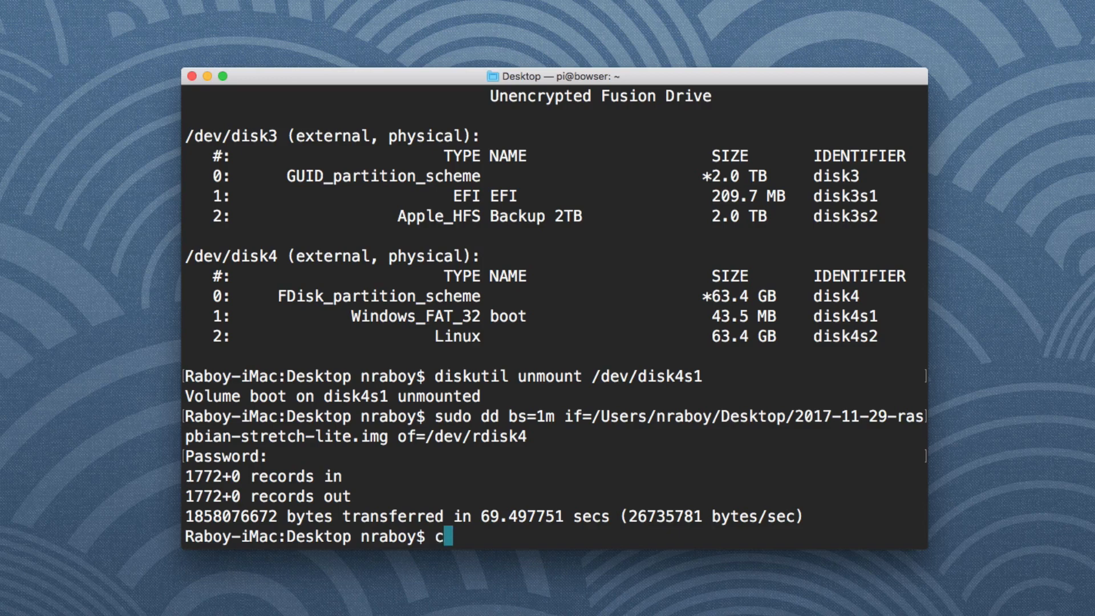
type("d /Volumes/boot/")
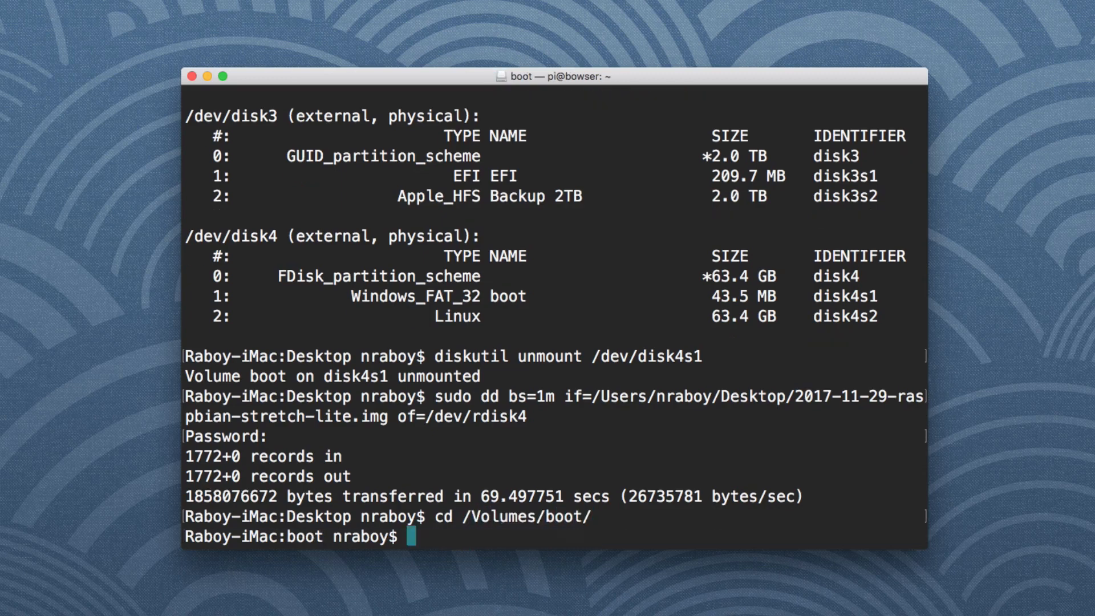
type("touch")
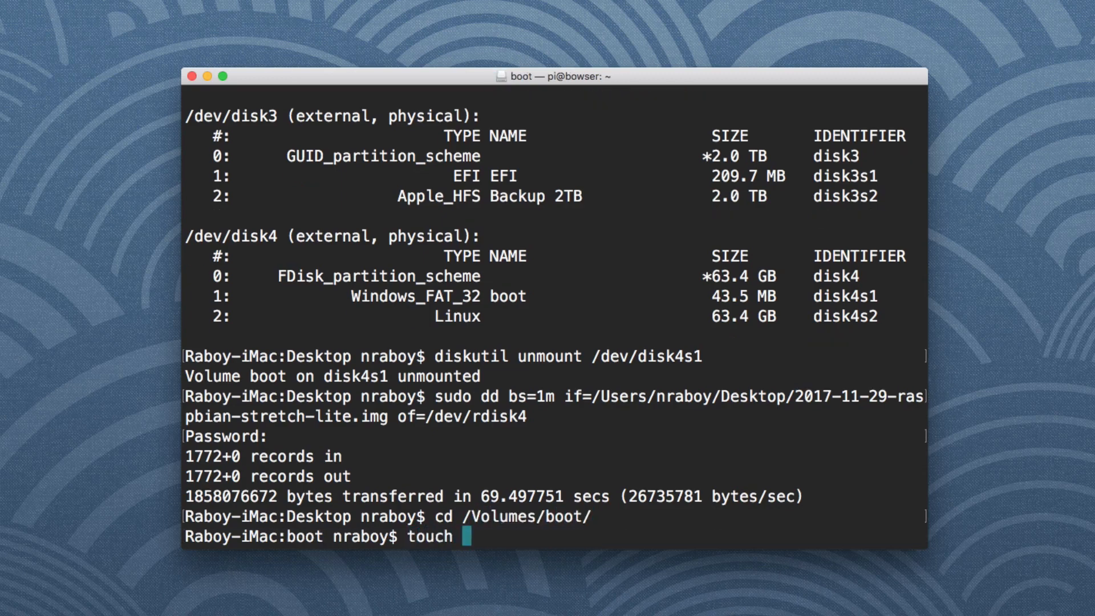
type("ssh")
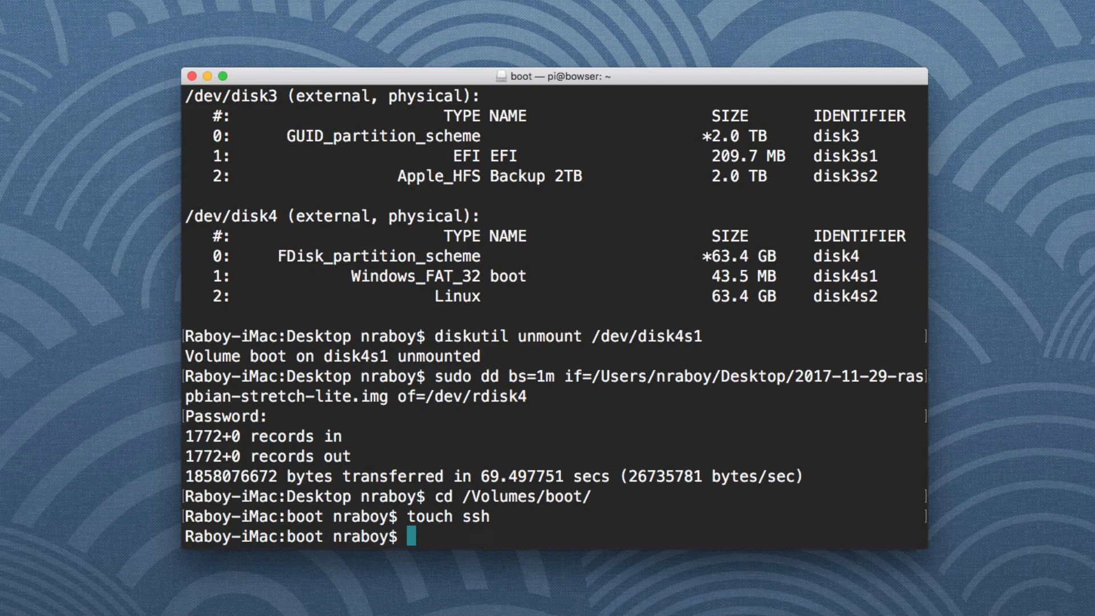
Step: Create wpa_supplicant.conf in vi and enter country=US as the first line
type("vi")
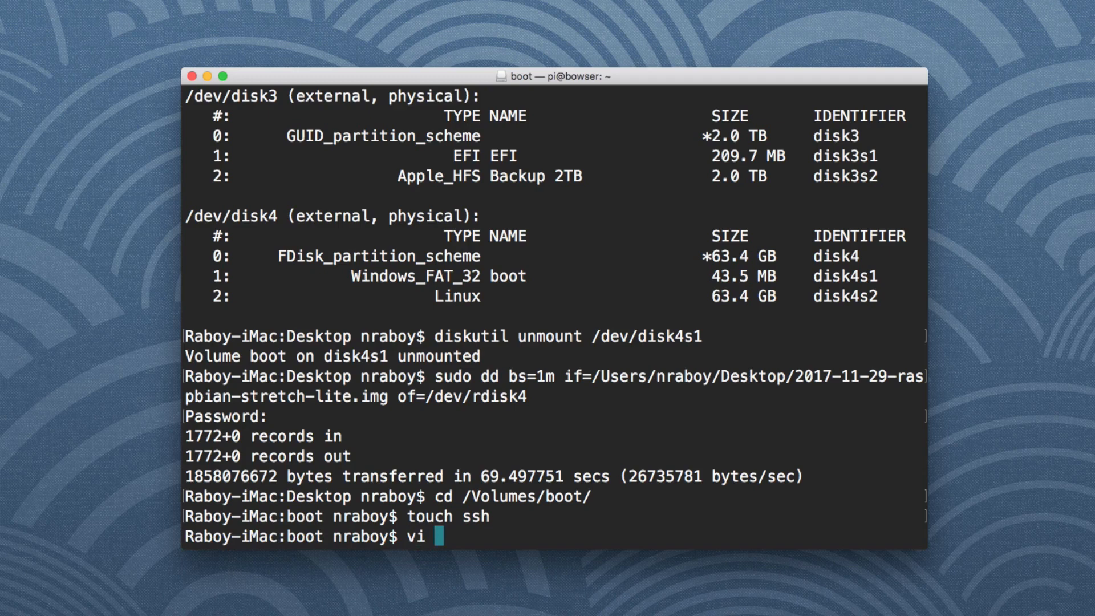
type("w")
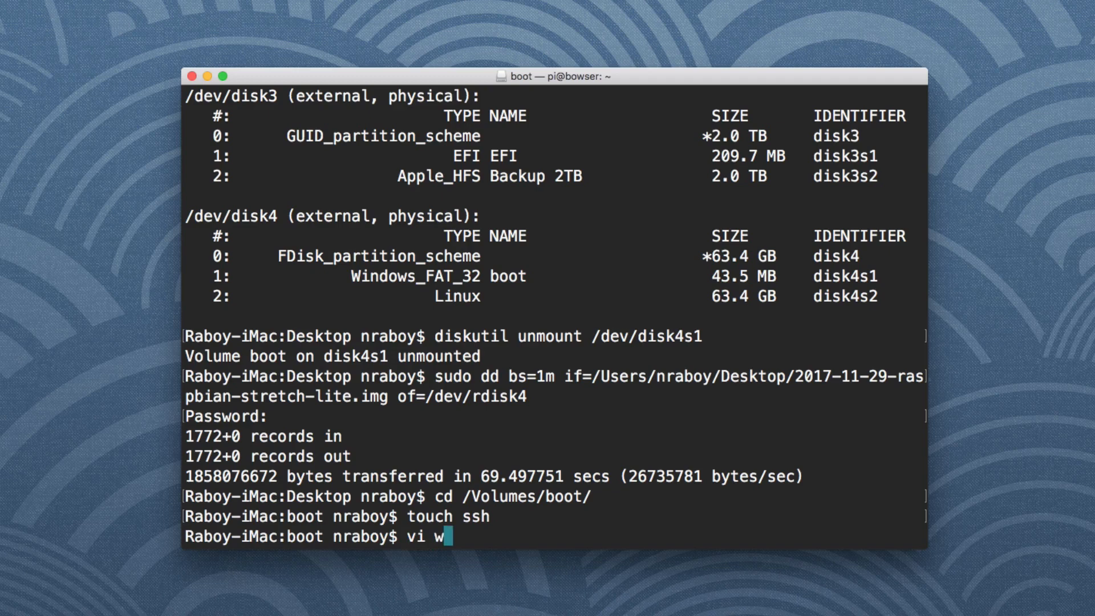
type("pa_suppl")
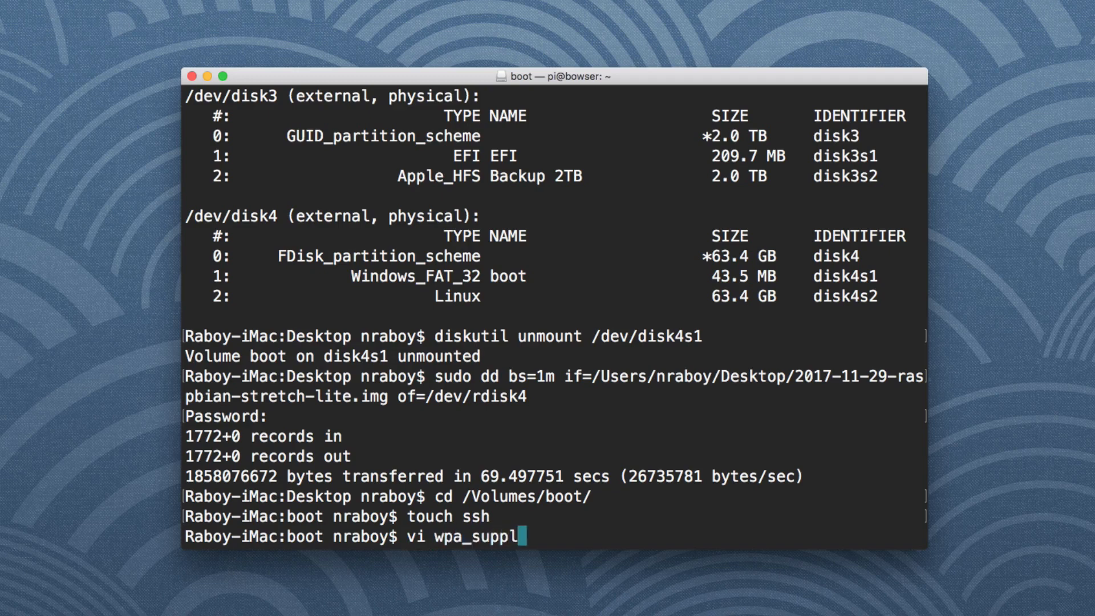
type("icant.co")
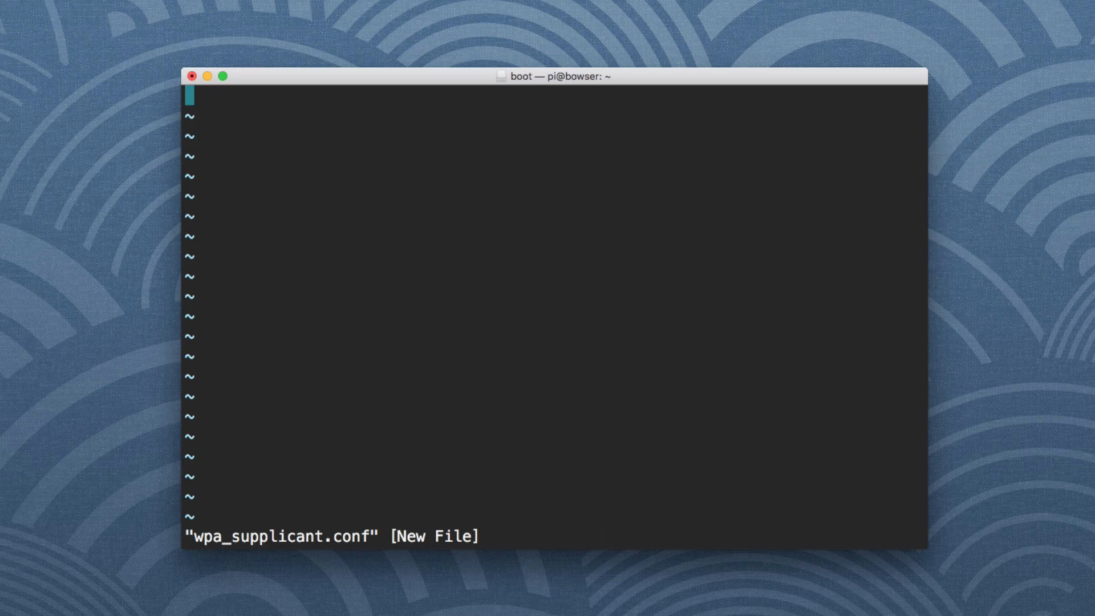
type("c")
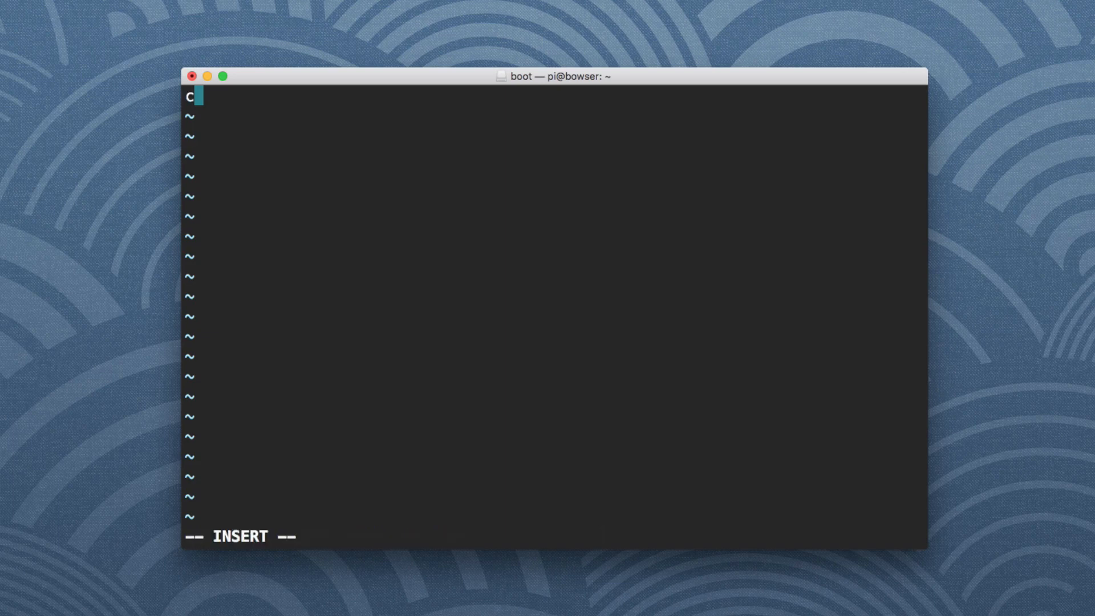
type("ountry=US")
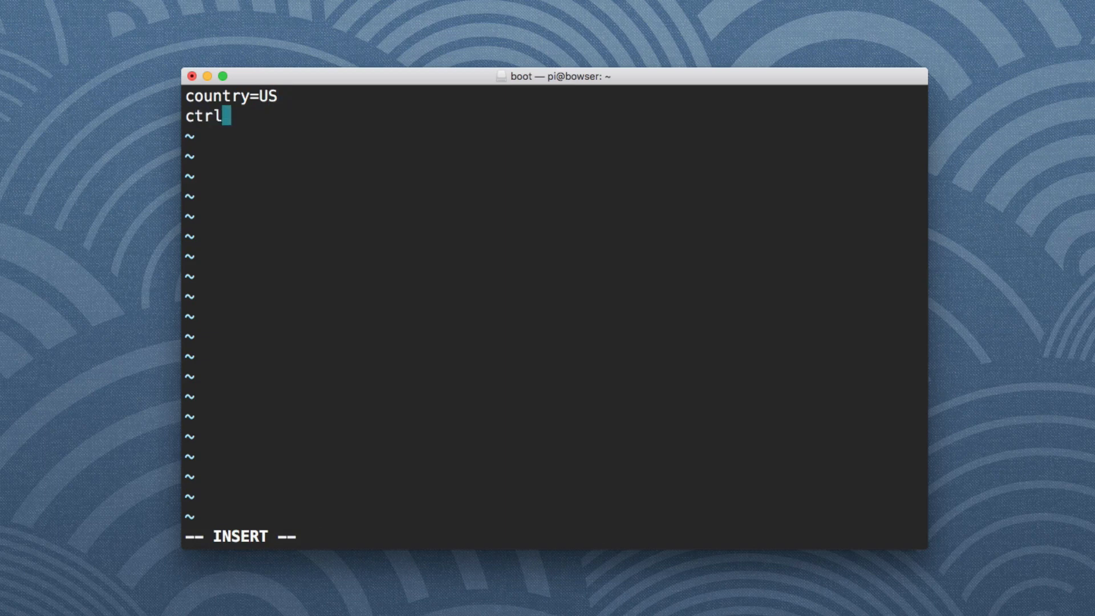
Step: Add ctrl_interface=DIR=/var/run/wpa_supplicant GROUP=netdev
type("_inter")
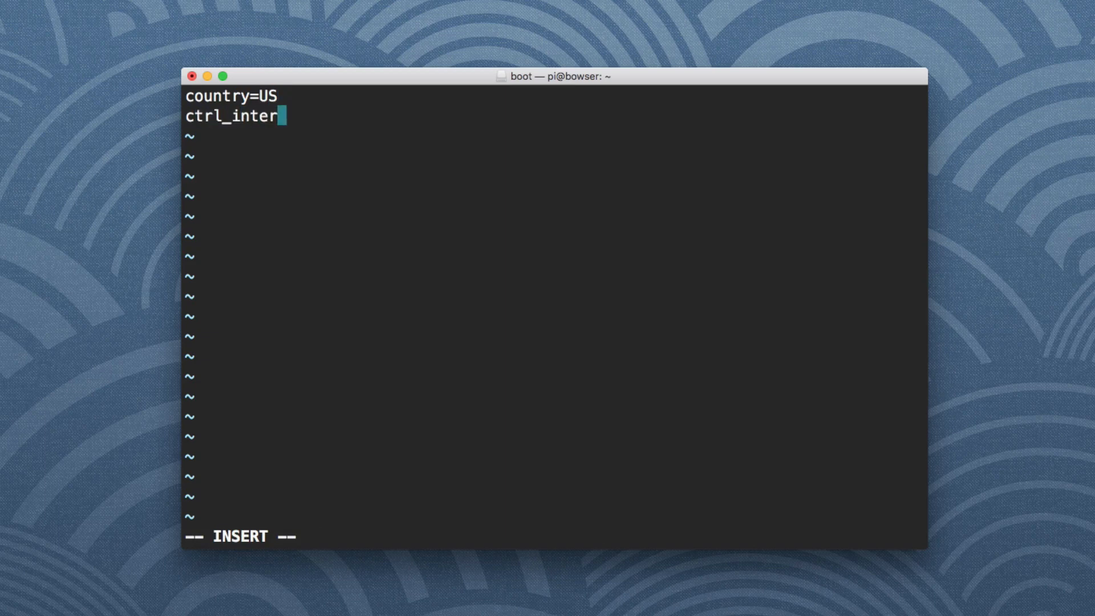
type("face=")
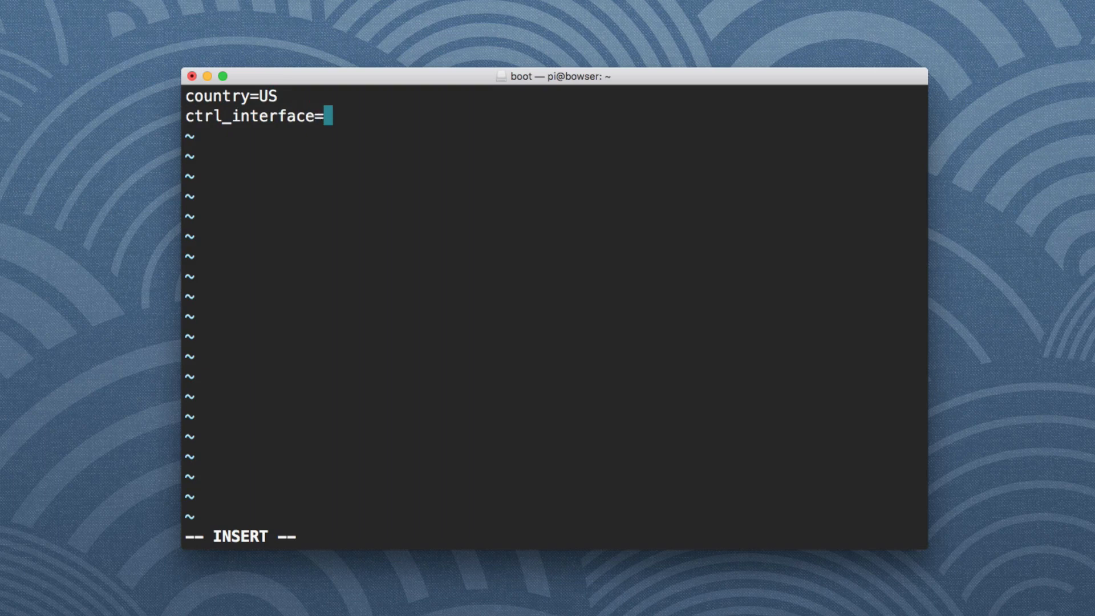
type("DIR")
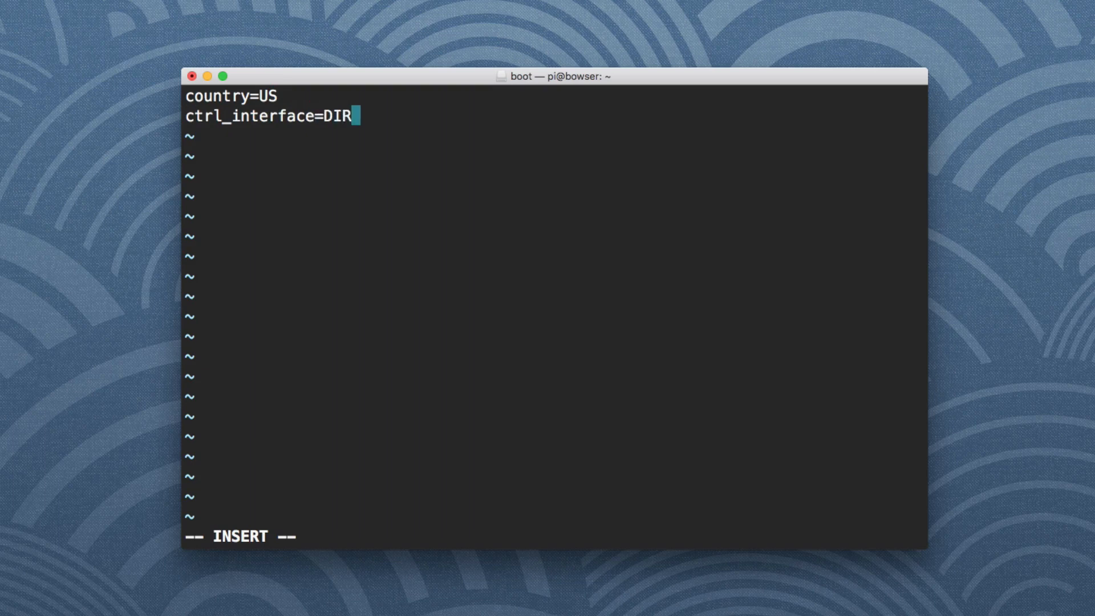
type("=/")
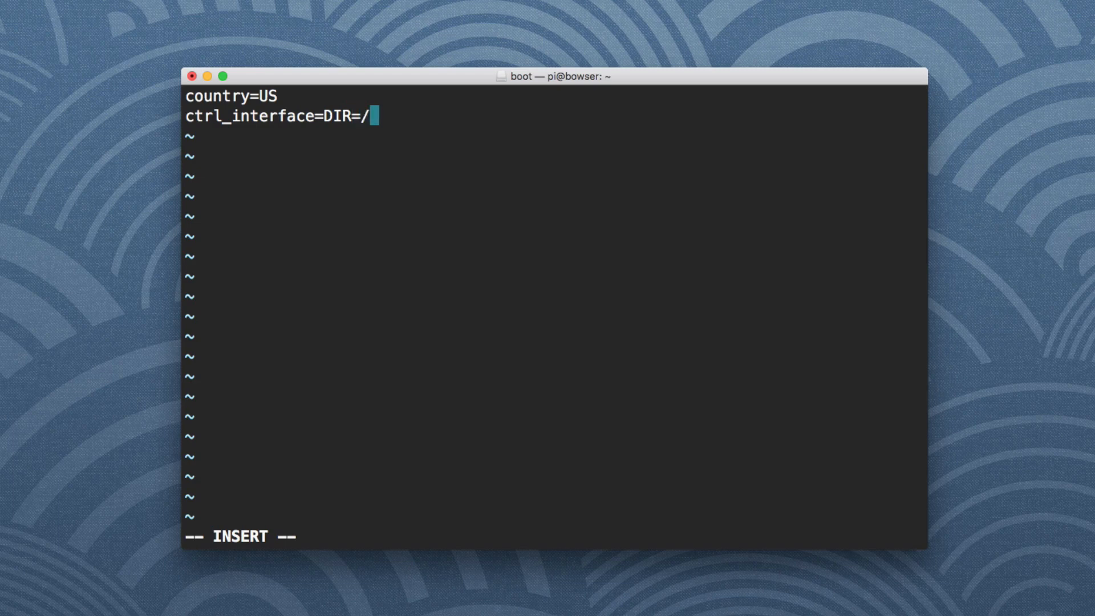
type("var/ru")
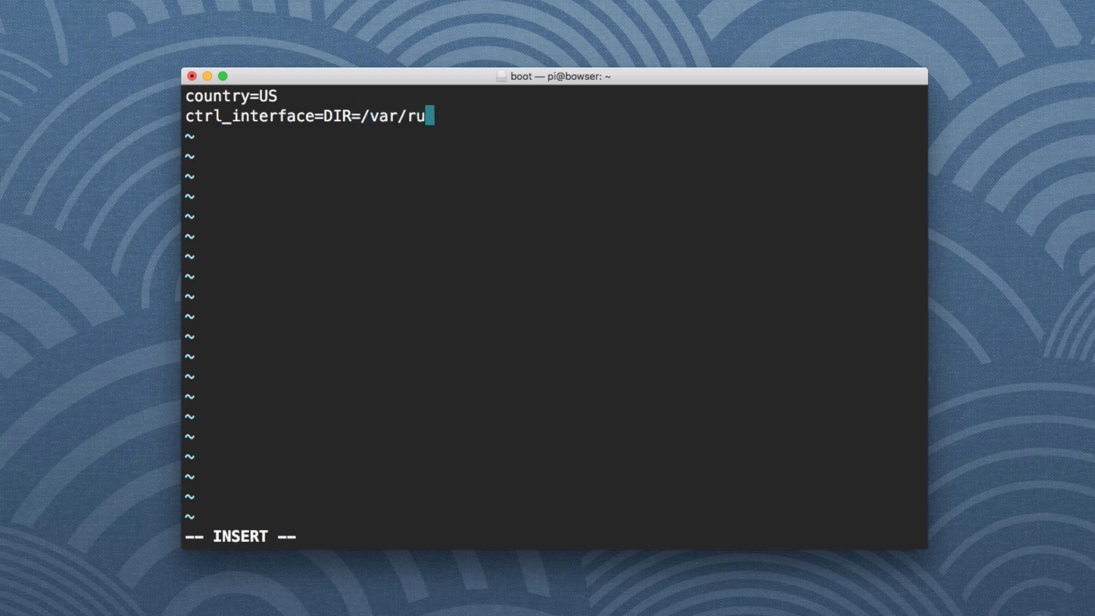
type("n/w")
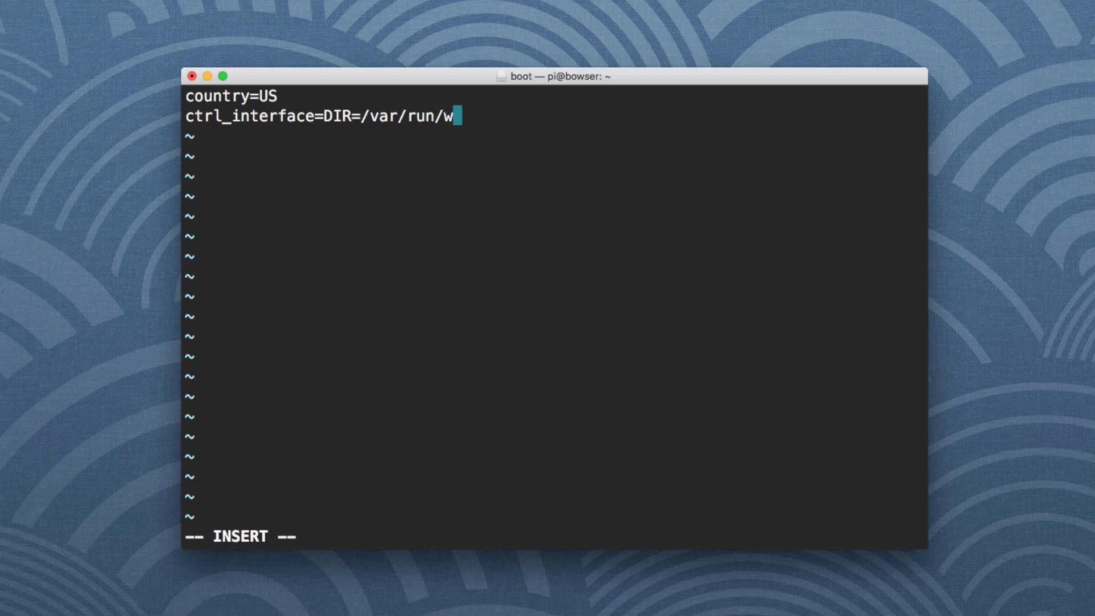
type("pa_supll")
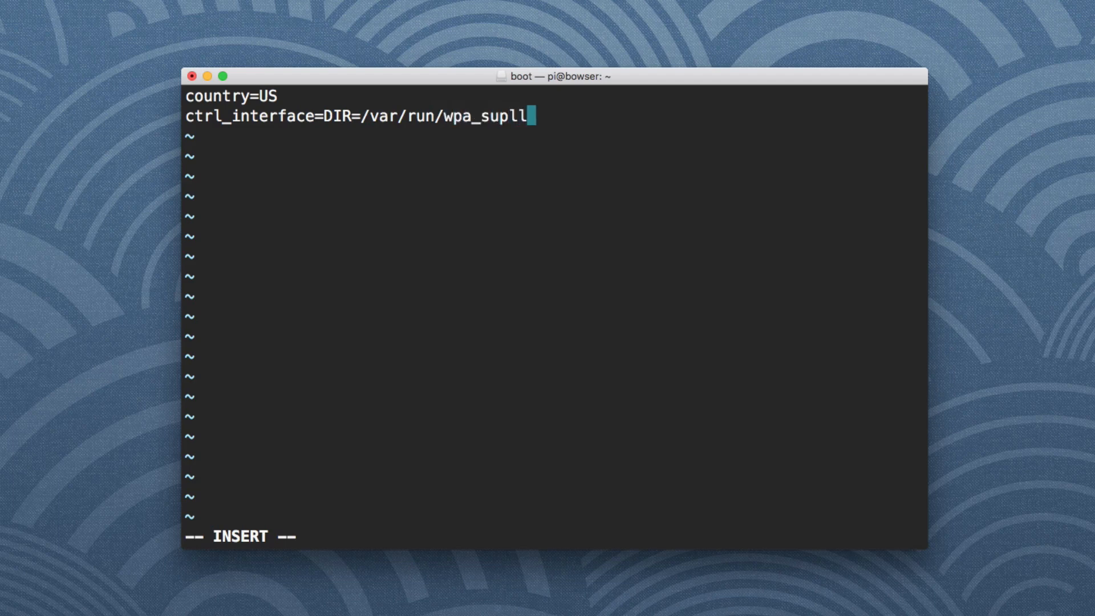
type("icant")
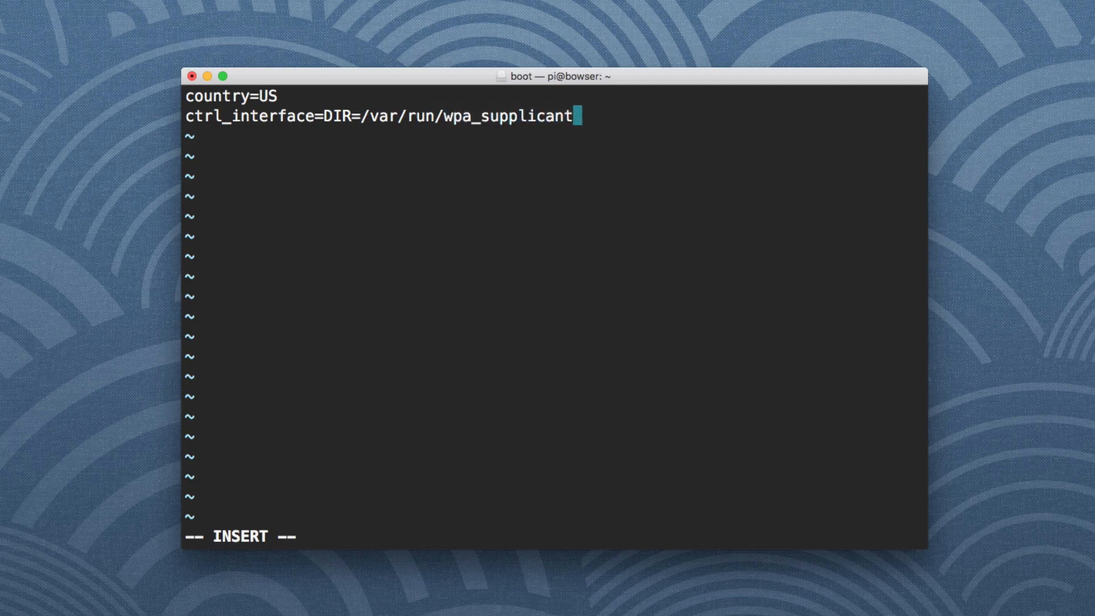
type("GROUP")
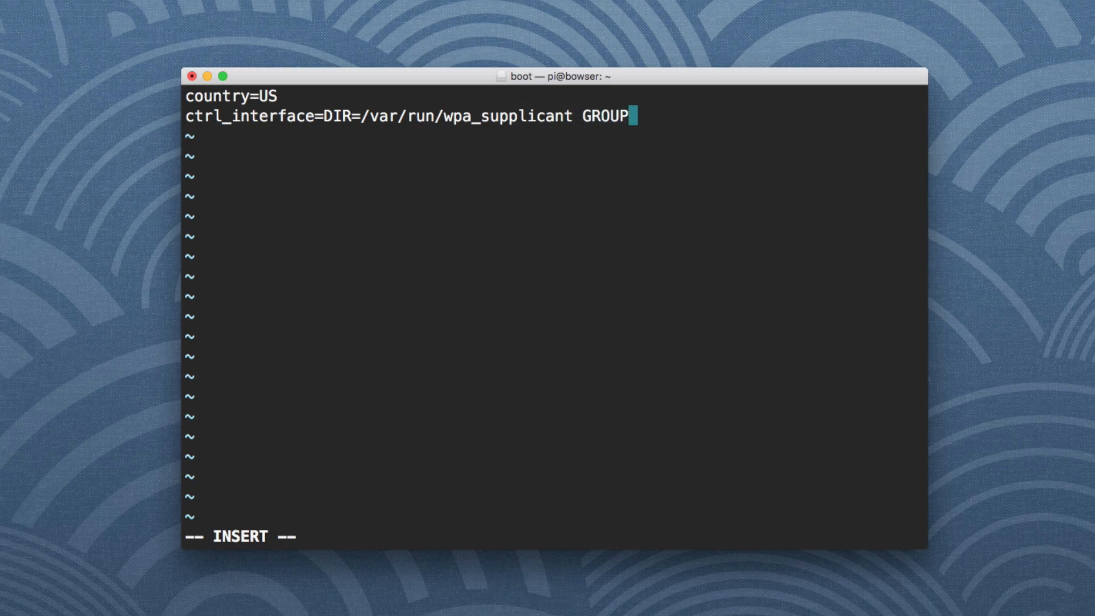
type("=net")
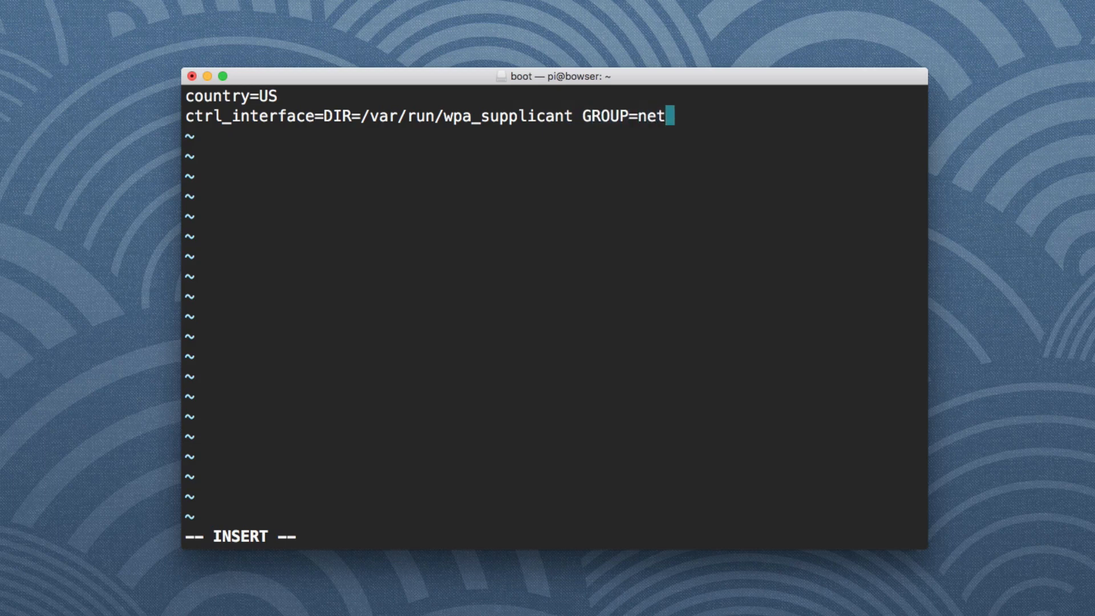
type("dev")
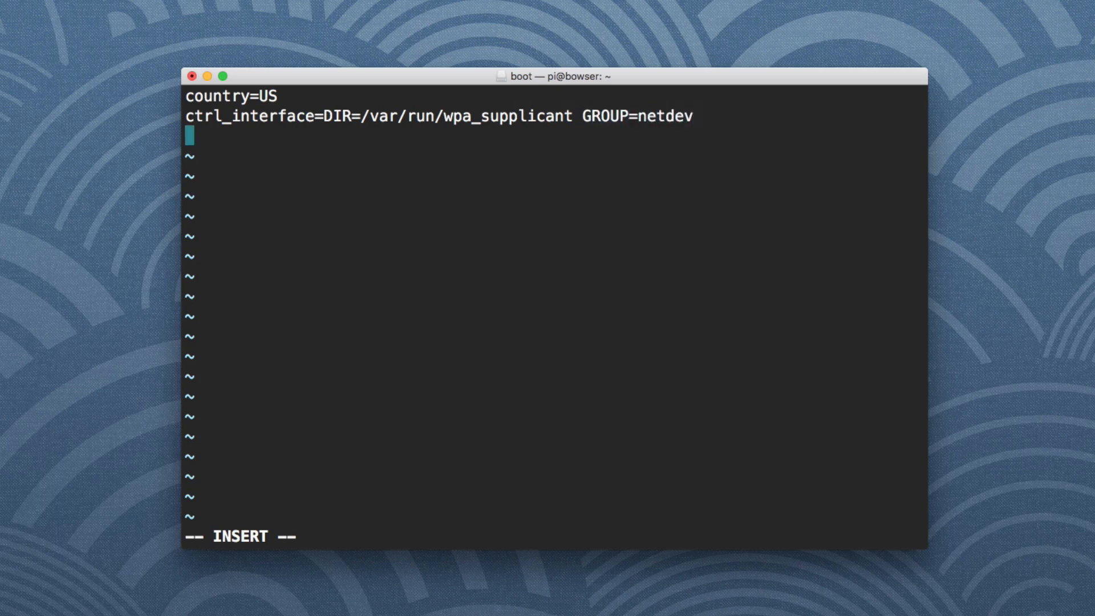
Step: Add update_config=1 followed by a blank line
type("update_conf")
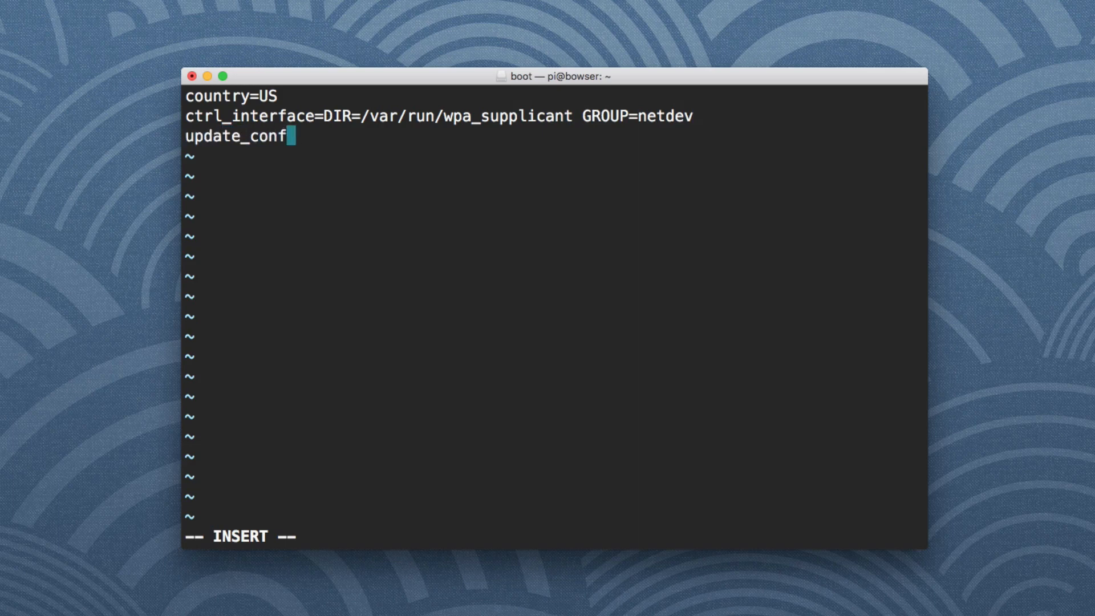
type("ig")
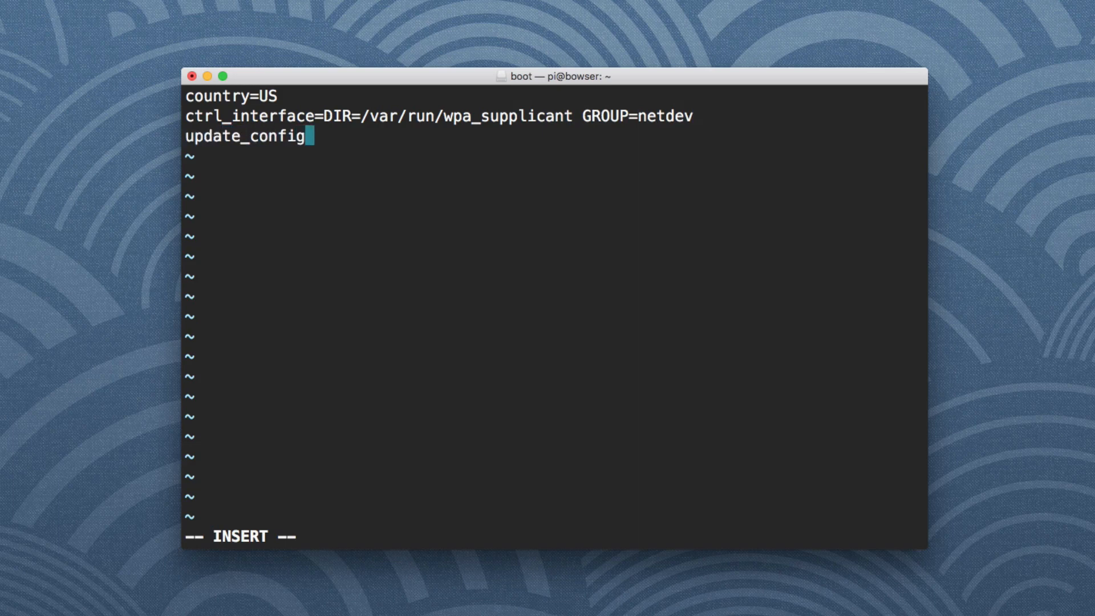
type("=1")
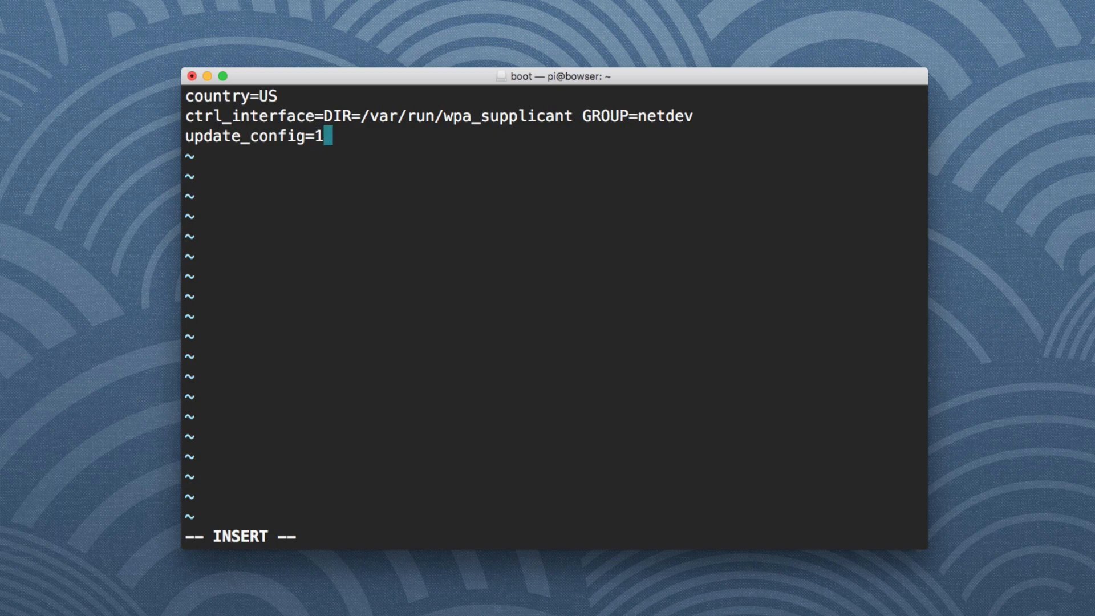
key("Enter")
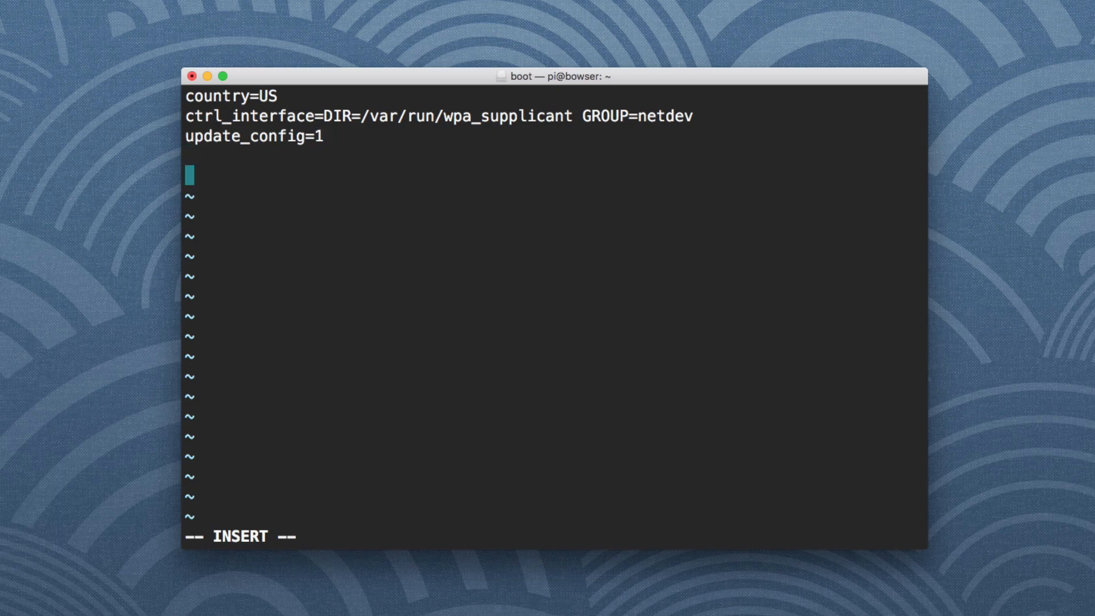
Step: Write a network={ } block containing ssid="" and psk="" placeholders
type("network=")
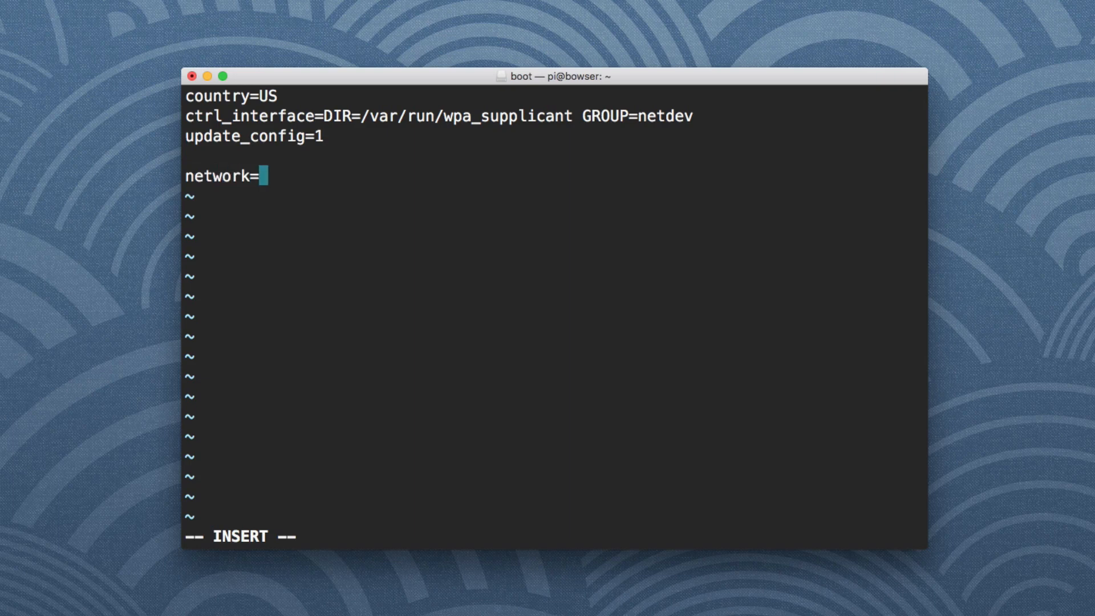
type("{")
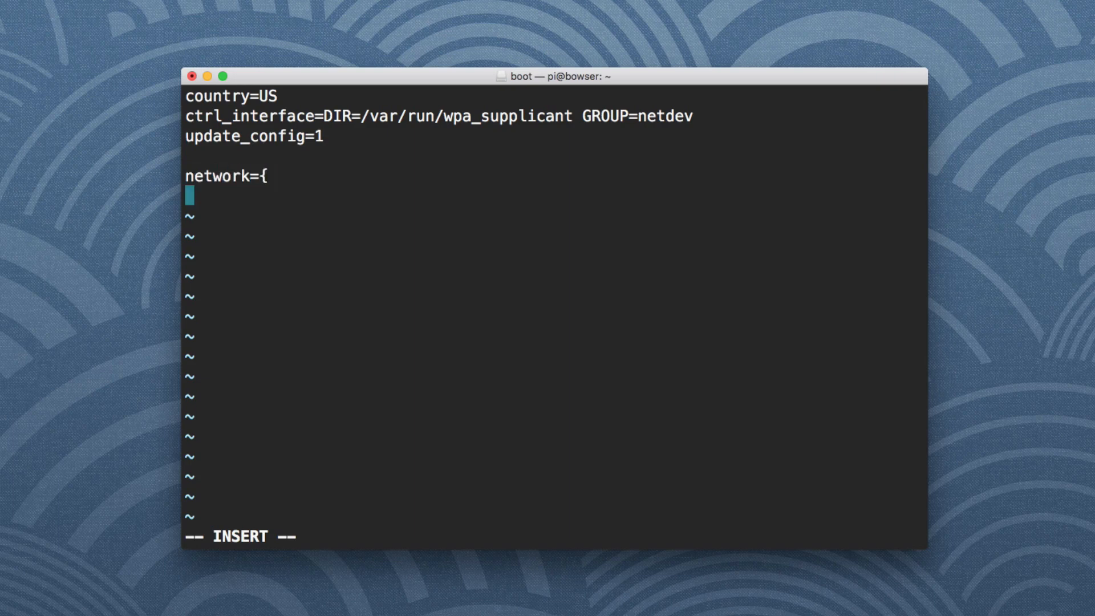
type("ssid")
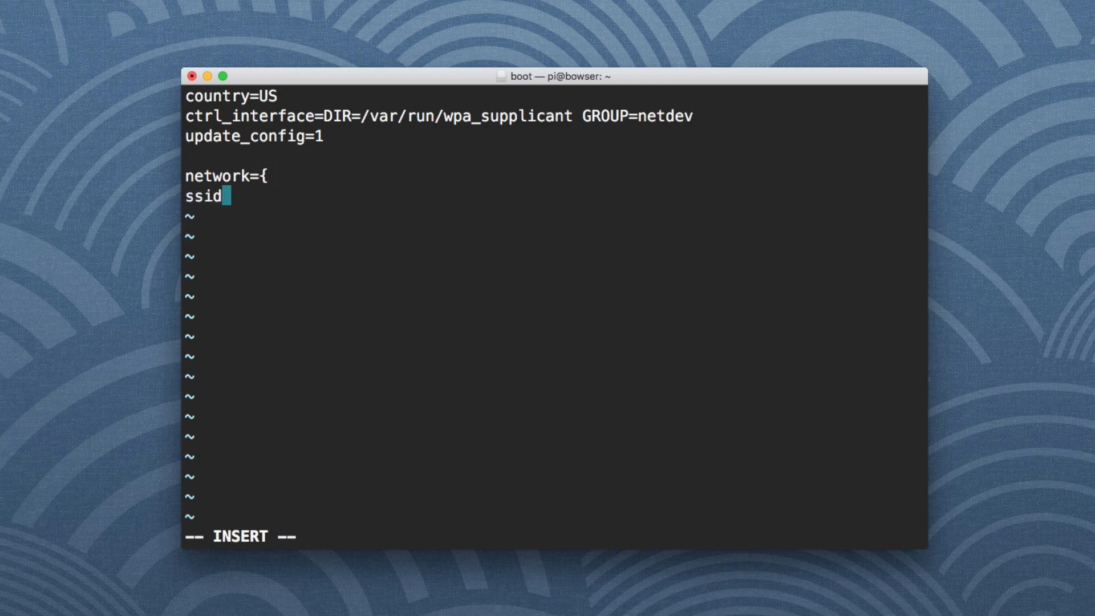
type("=\"\"")
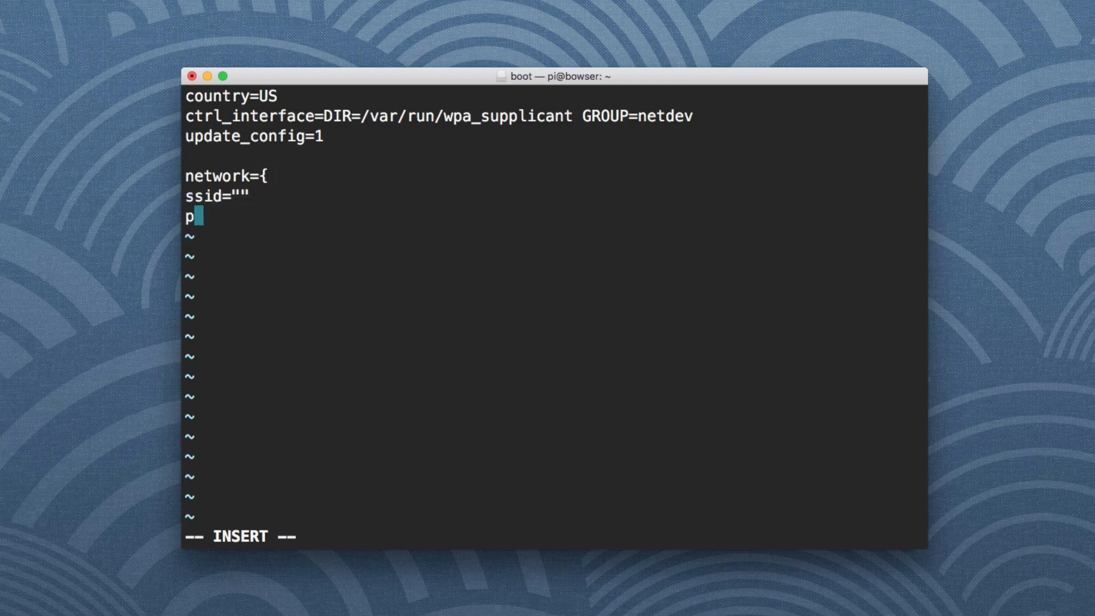
type("sk=\"\"")
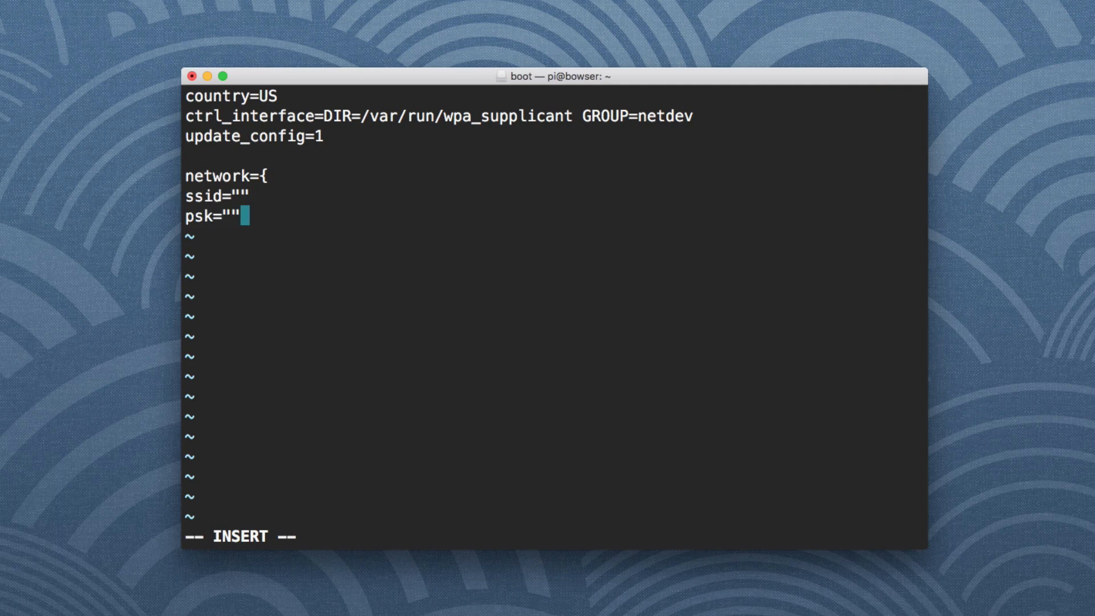
type("}")
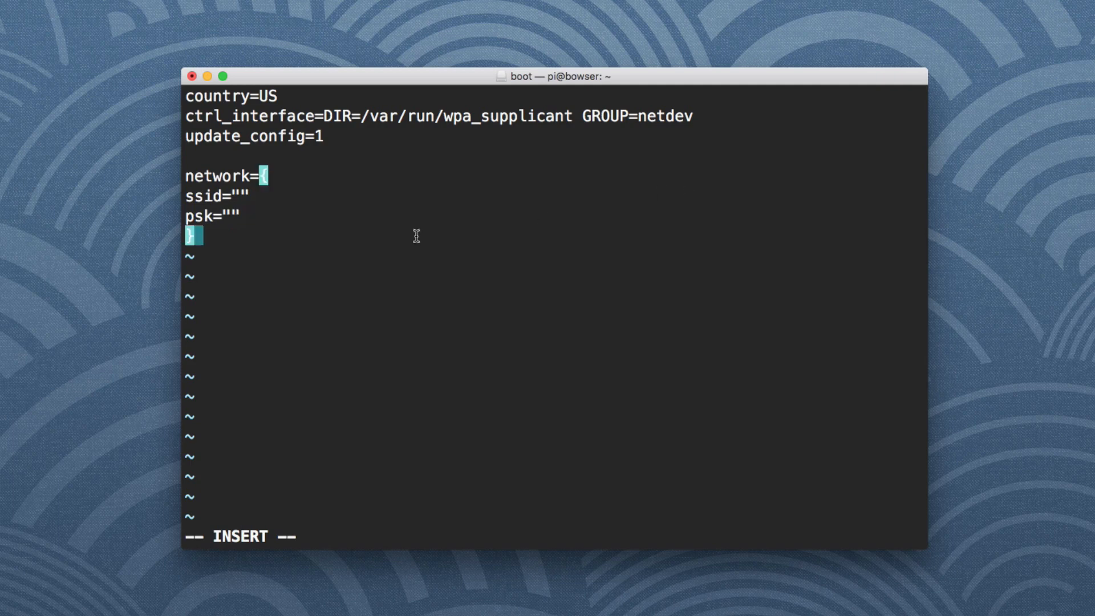
mouse_move(241, 196)
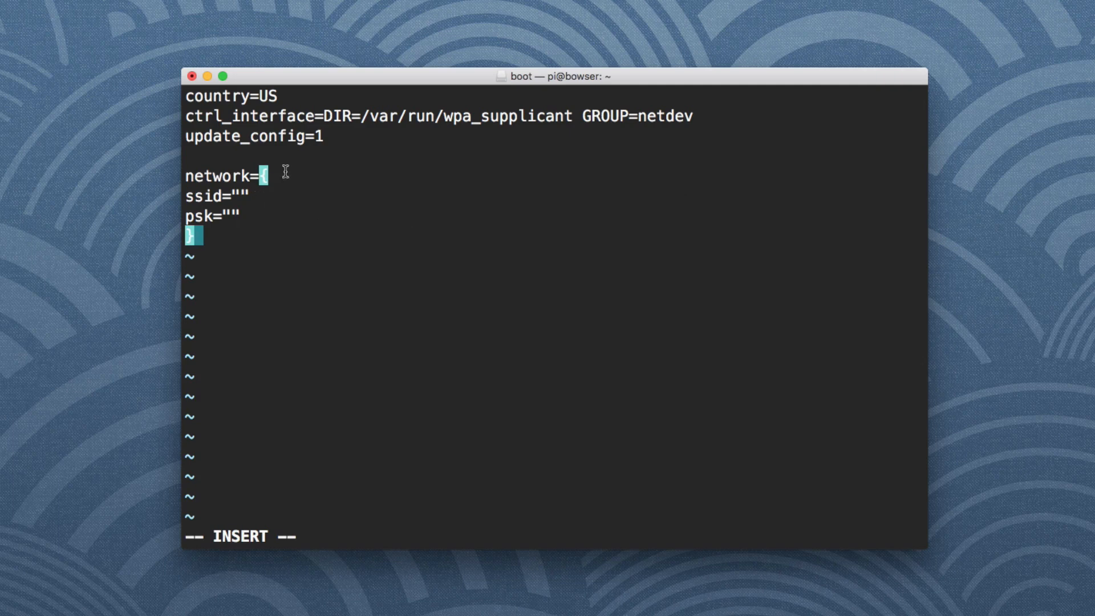
mouse_move(340, 185)
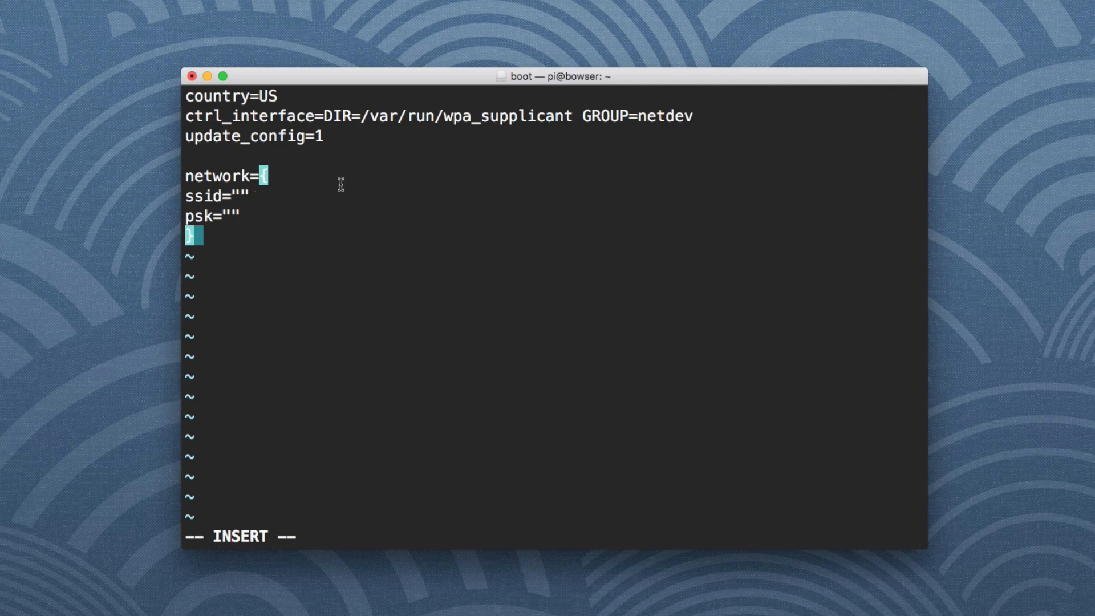
mouse_move(258, 201)
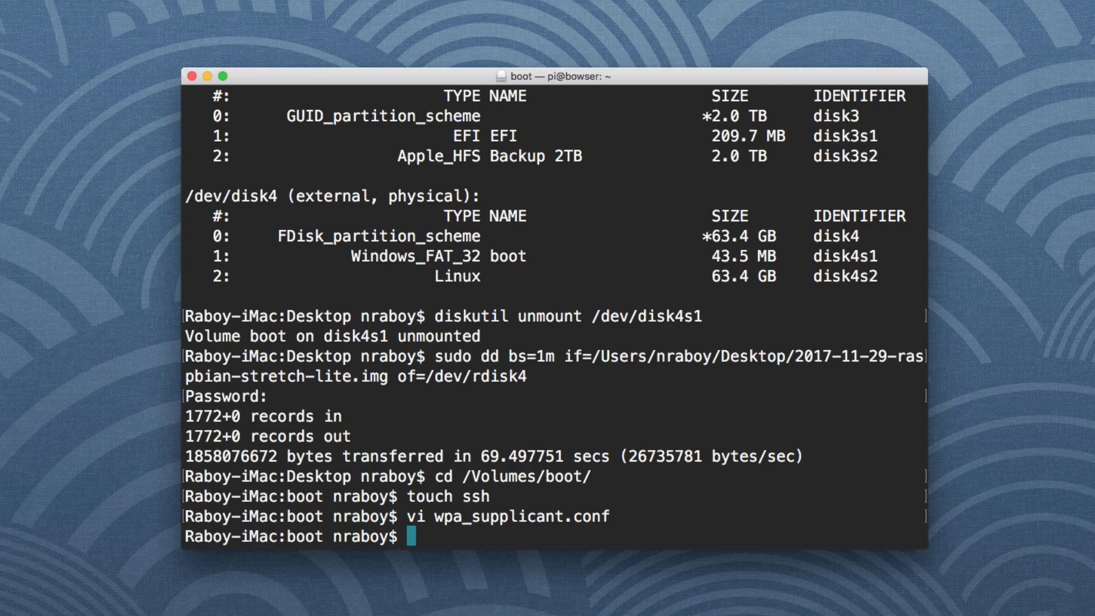
Step: Change back into the ~/Desktop folder, leaving the boot volume
type("c")
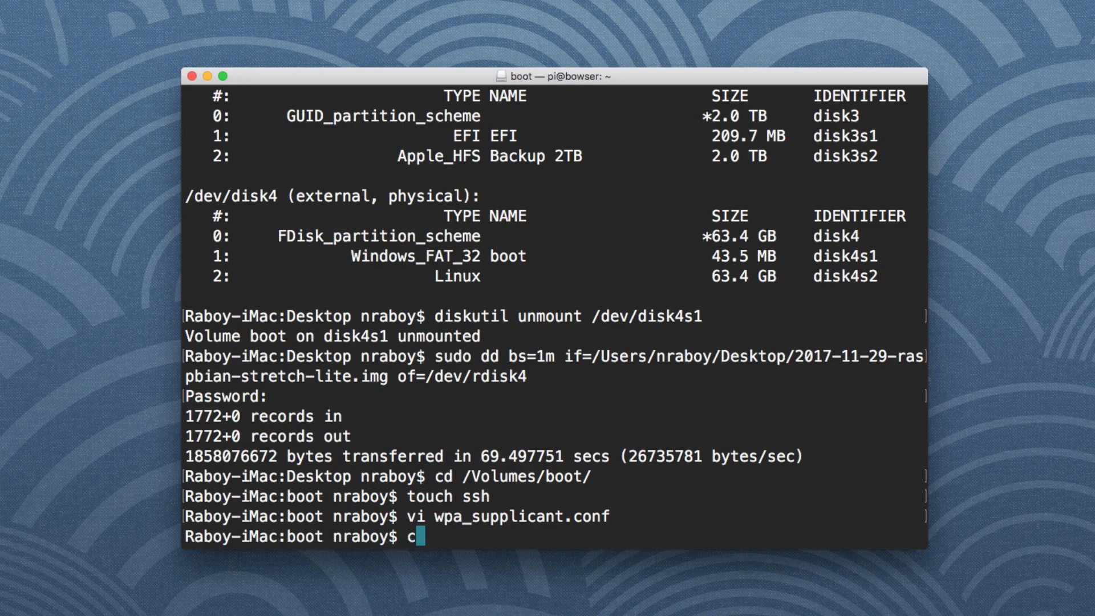
type("d ~/Dev")
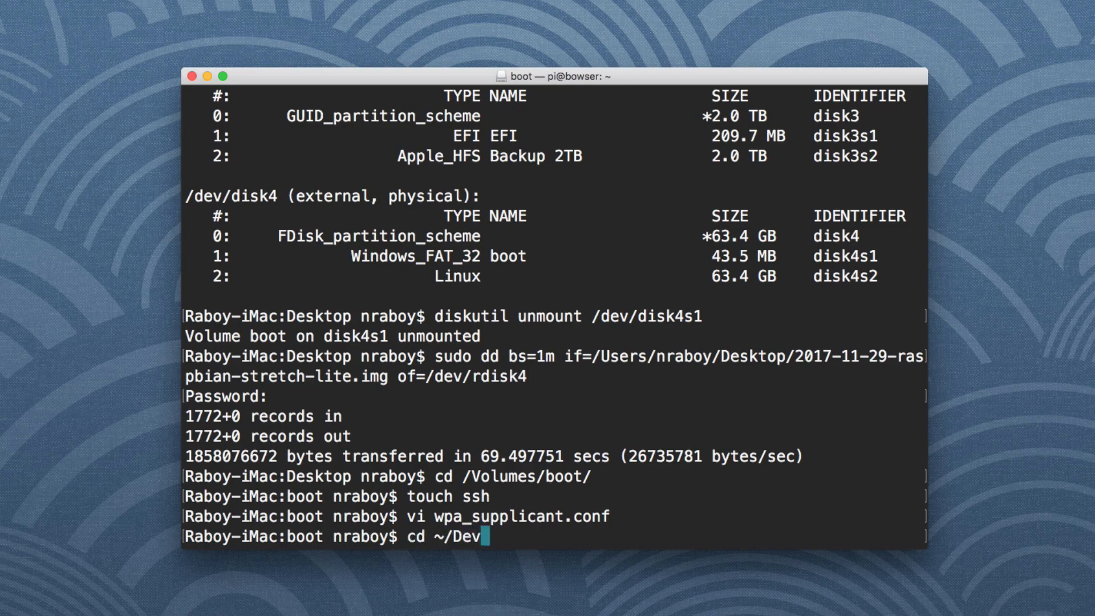
key("Return")
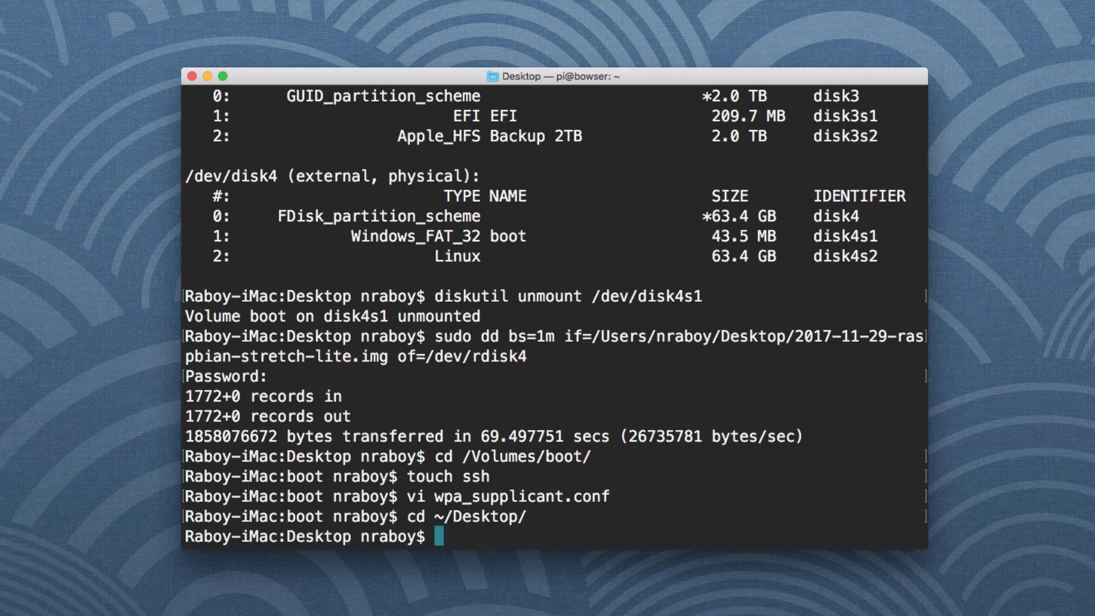
Step: Run diskutil unmount /dev/disk4s1 to unmount the boot partition
type("dis")
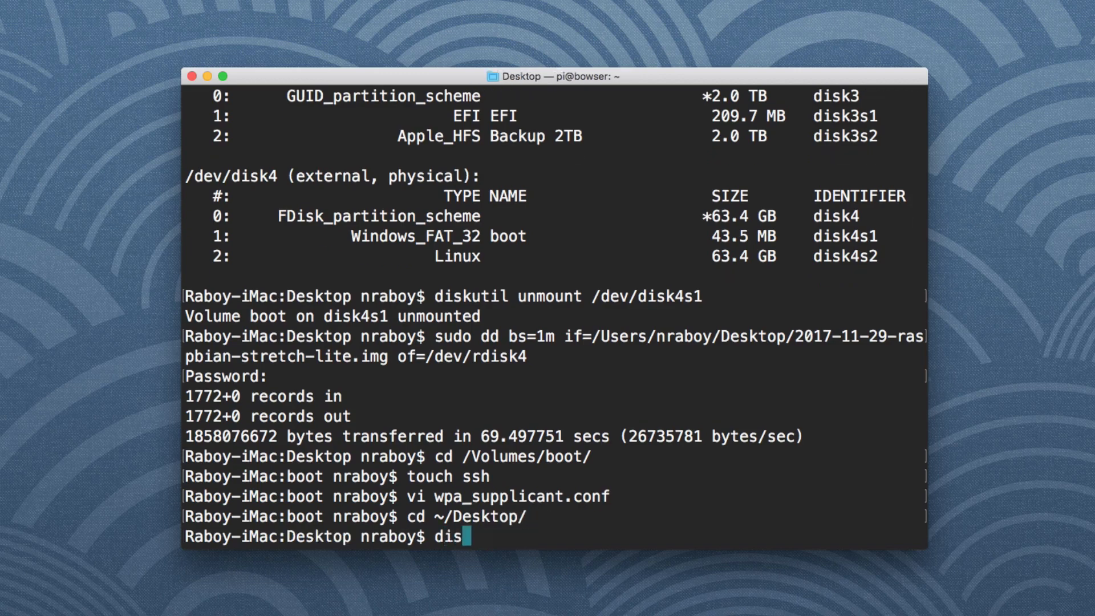
type("kutil unmou")
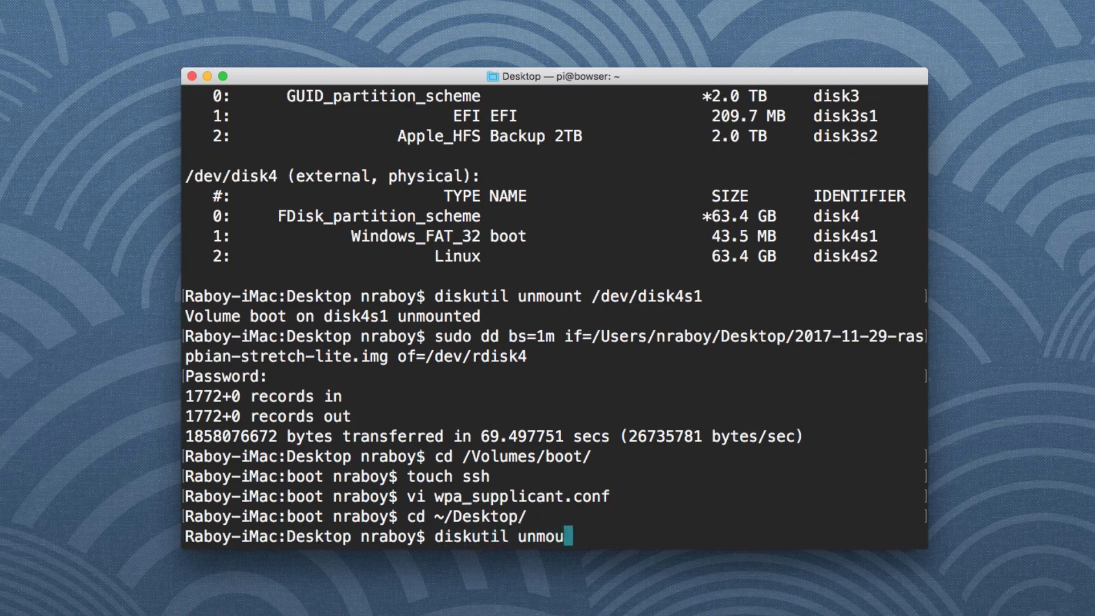
type("nt /de")
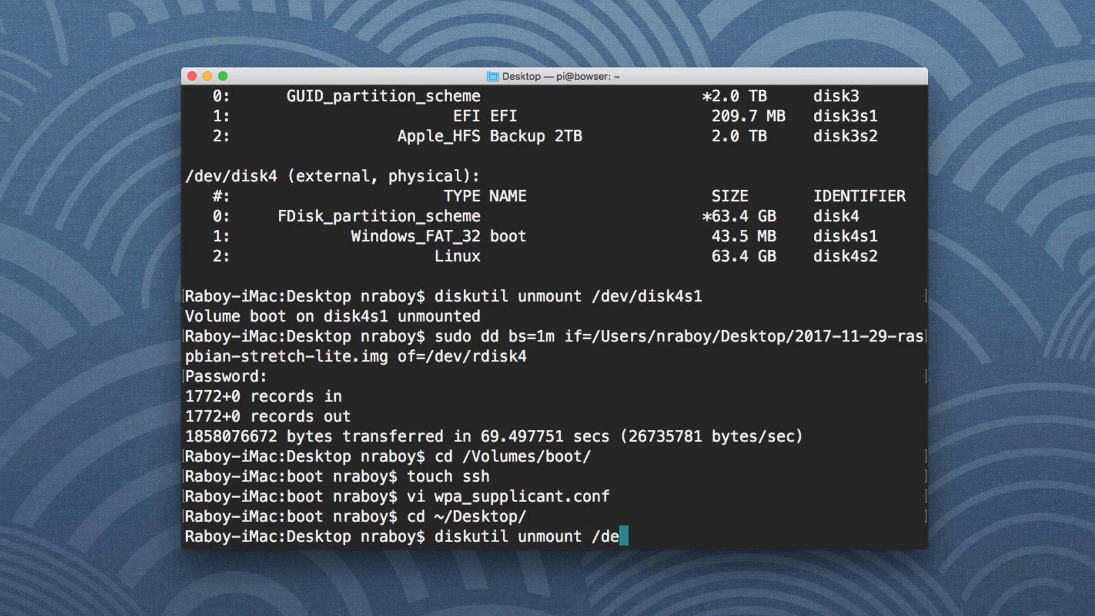
type("v/disk4")
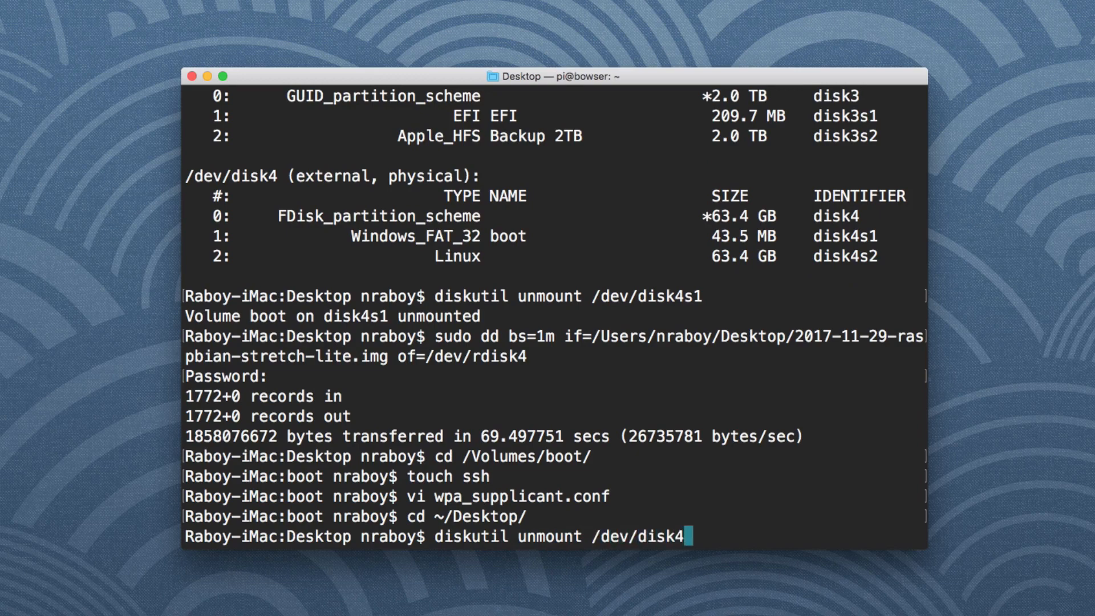
type("s1")
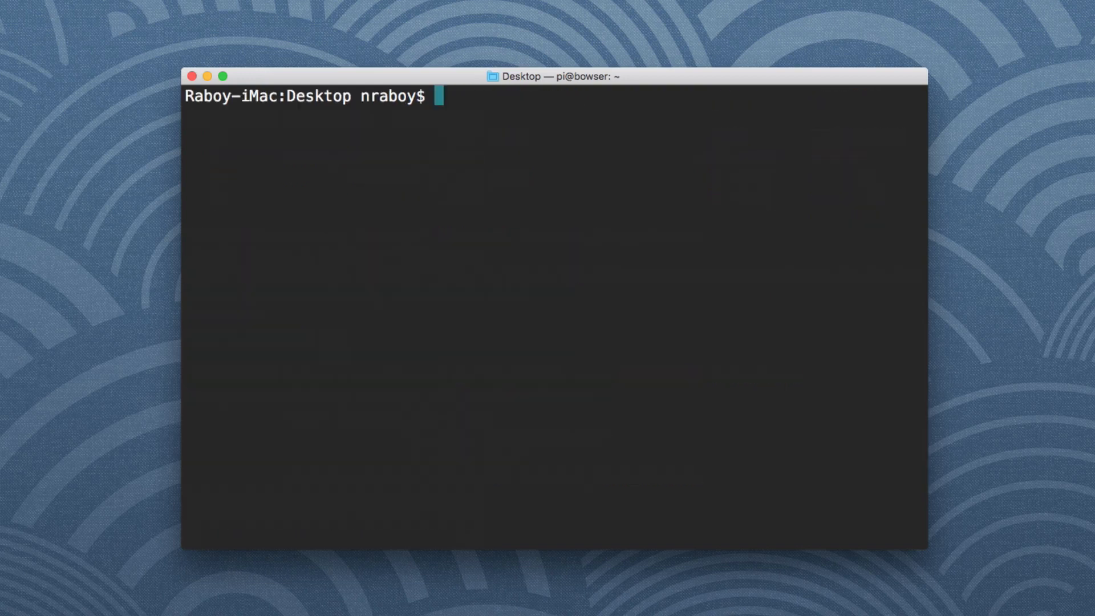
type("ssh")
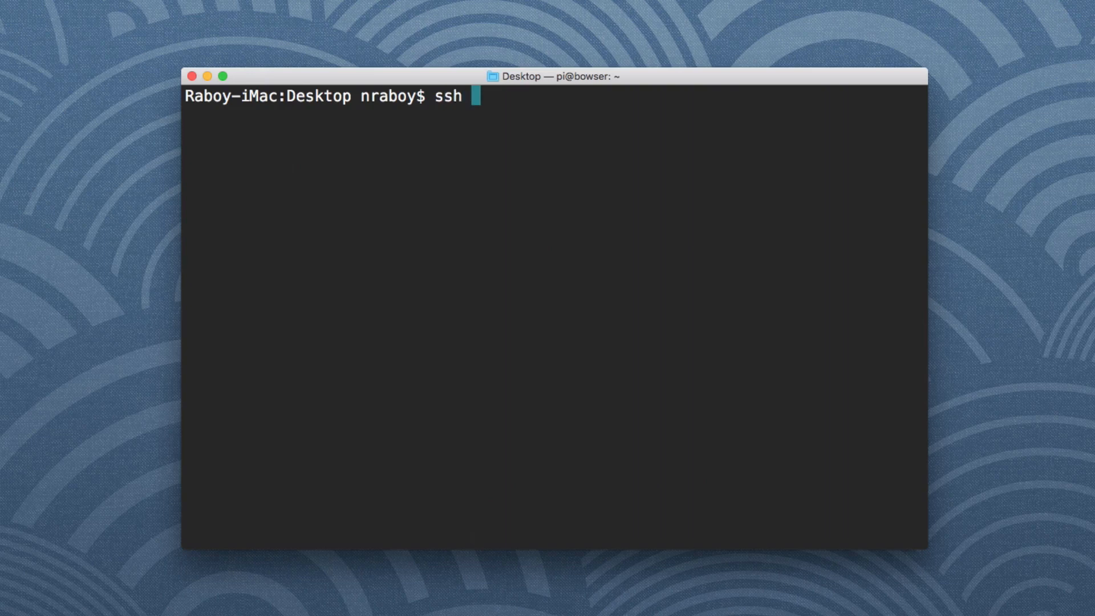
type("pi@ras")
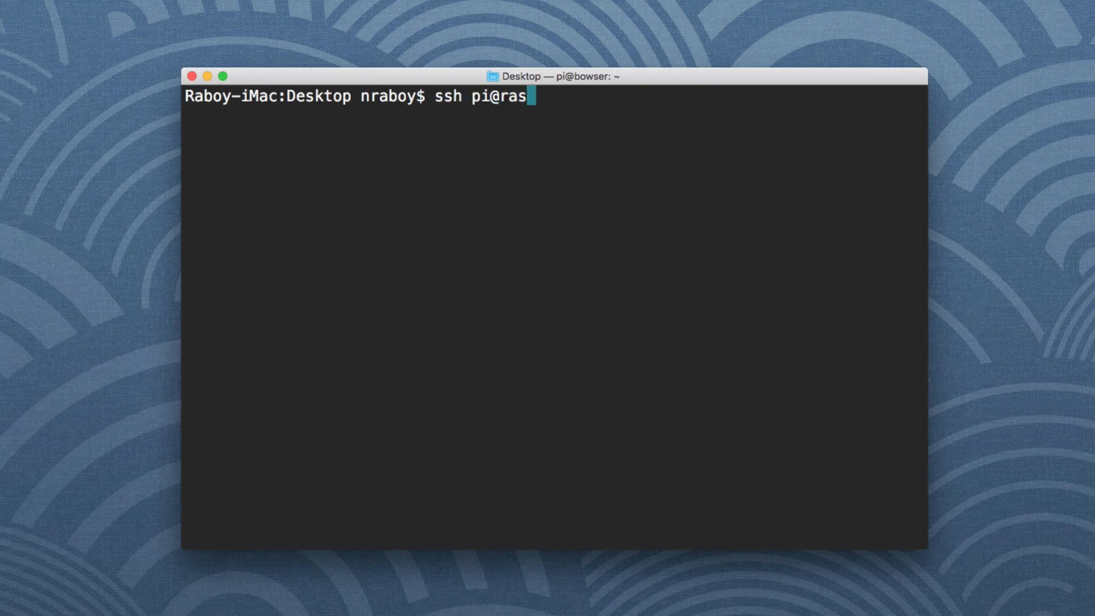
type("pberrypi.l")
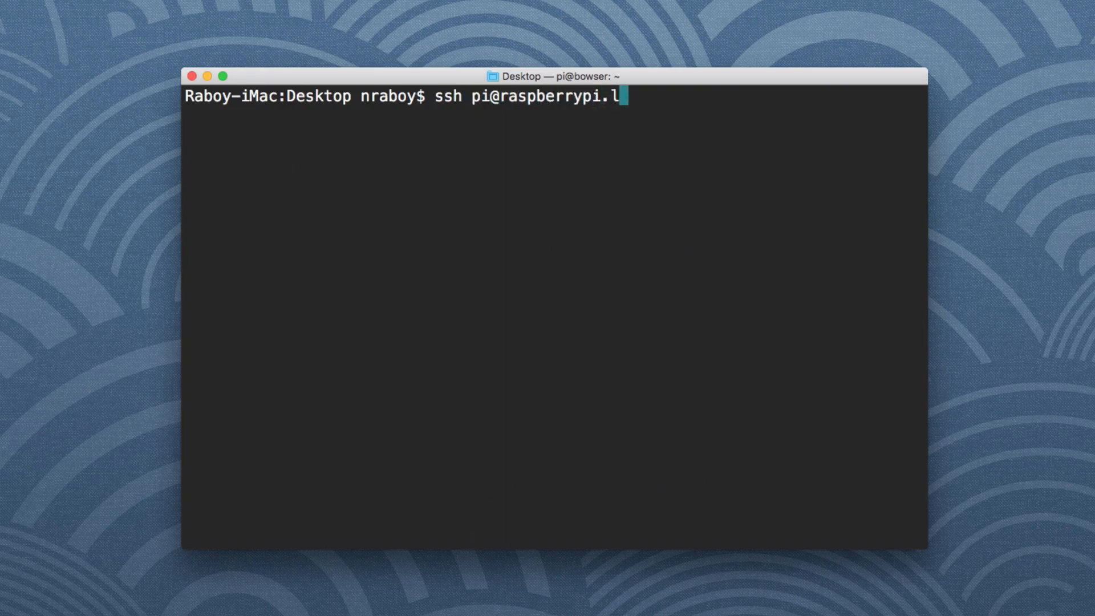
type("ocal")
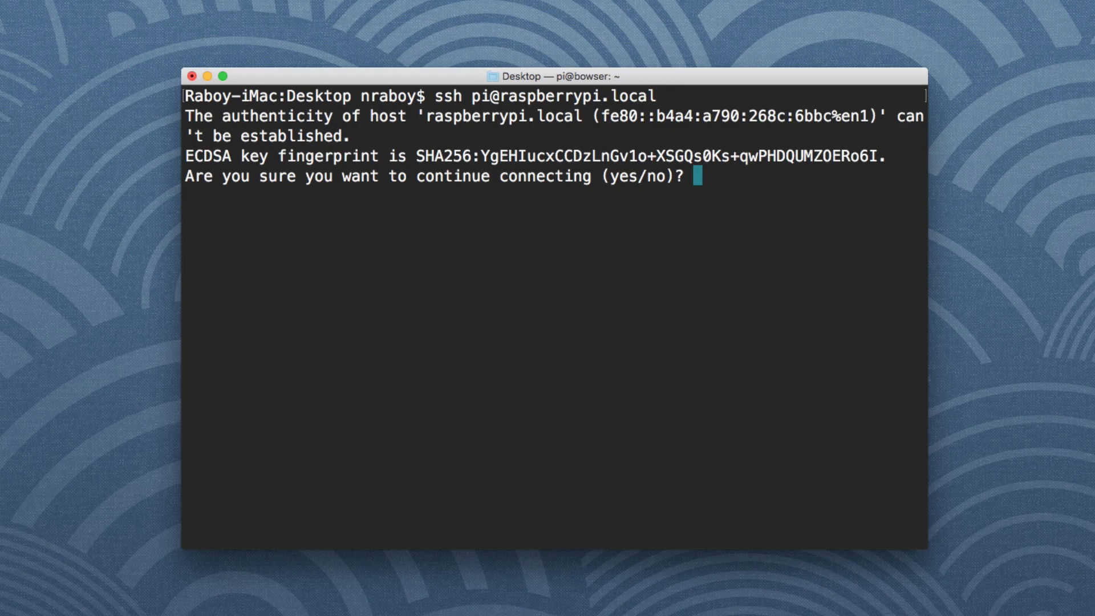
type("yes")
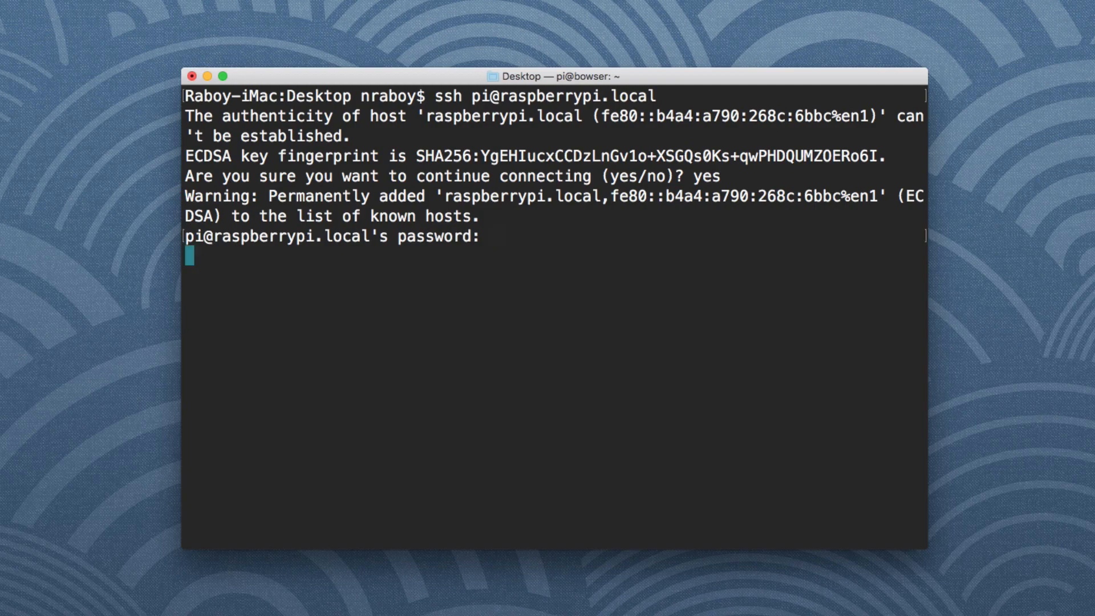
key("Enter")
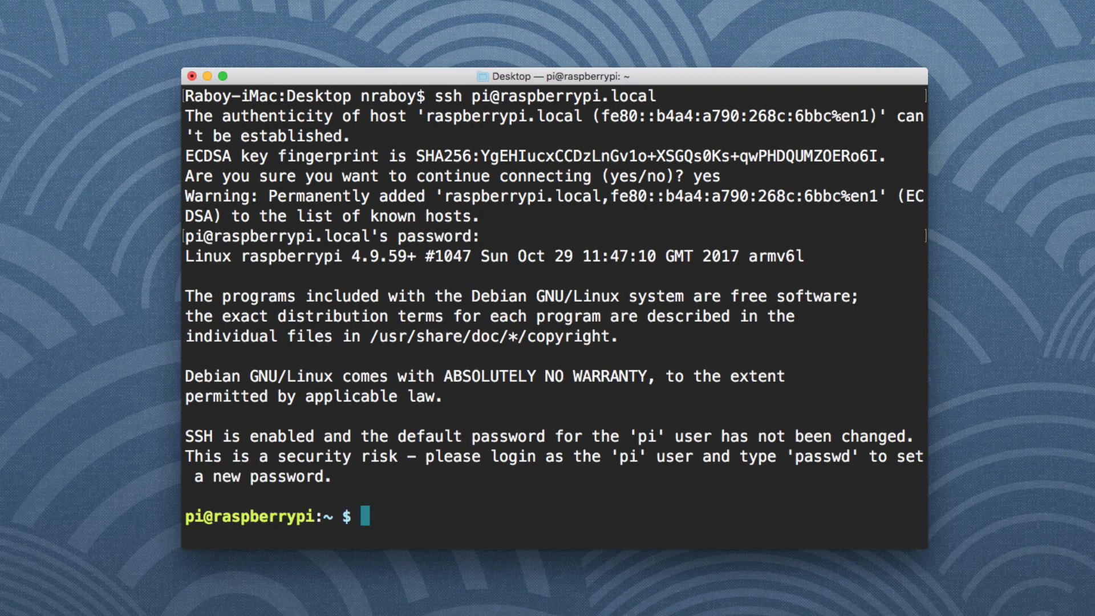